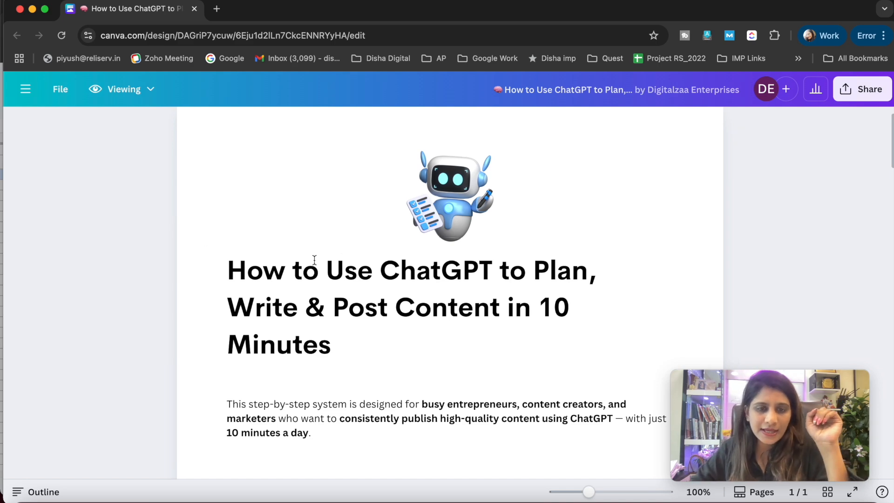
Scroll the guide past the Plan → Write → Post framework to Part 1's ChatGPT prompts.
{"action": "scroll", "scroll_direction": "down", "scroll_amount": 3}
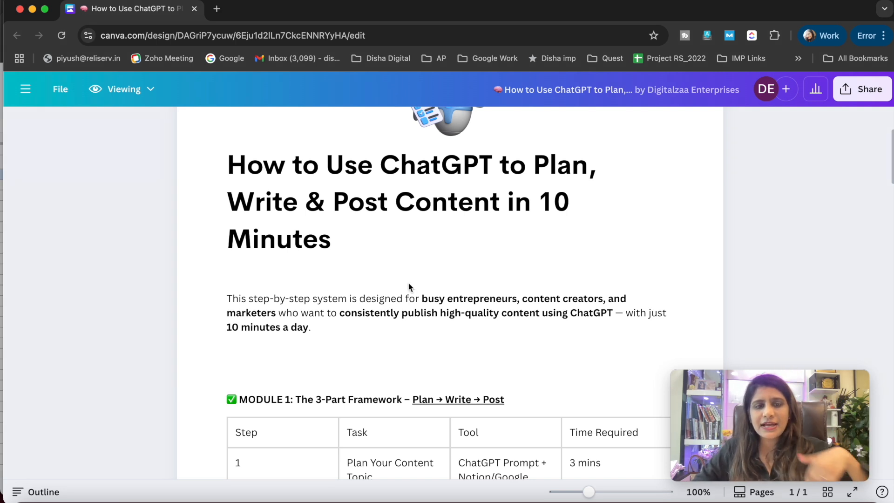
{"action": "mouse_move", "coordinate": [382, 308]}
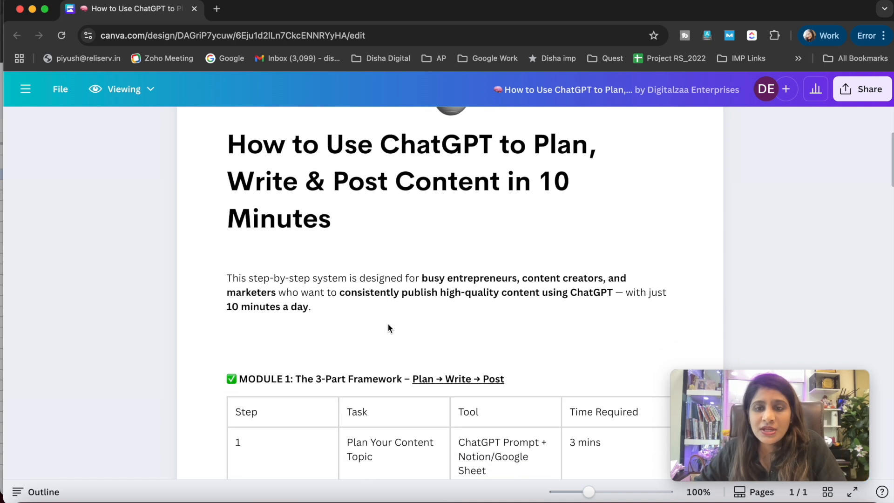
{"action": "scroll", "scroll_direction": "down", "scroll_amount": 3}
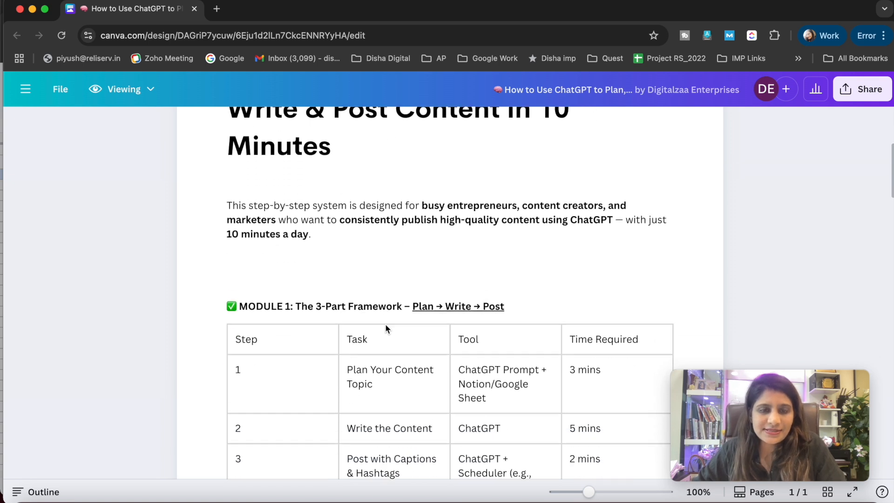
{"action": "scroll", "scroll_direction": "down", "scroll_amount": 3}
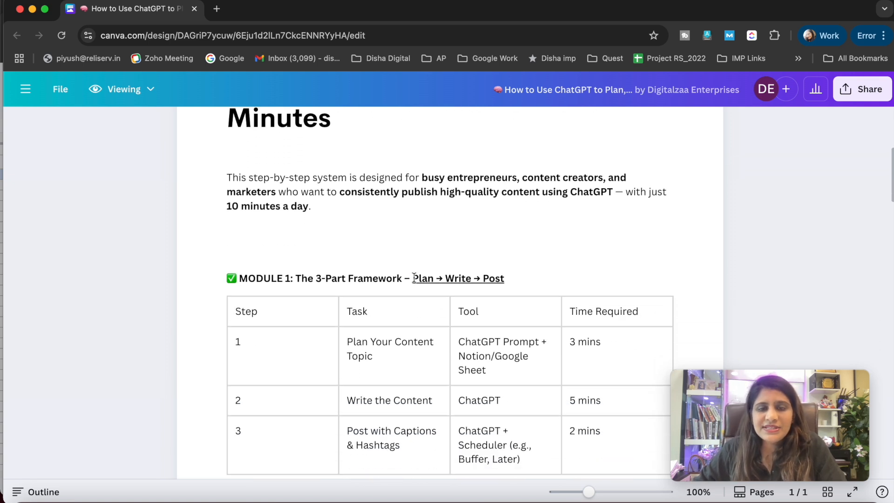
{"action": "double_click", "coordinate": [457, 279]}
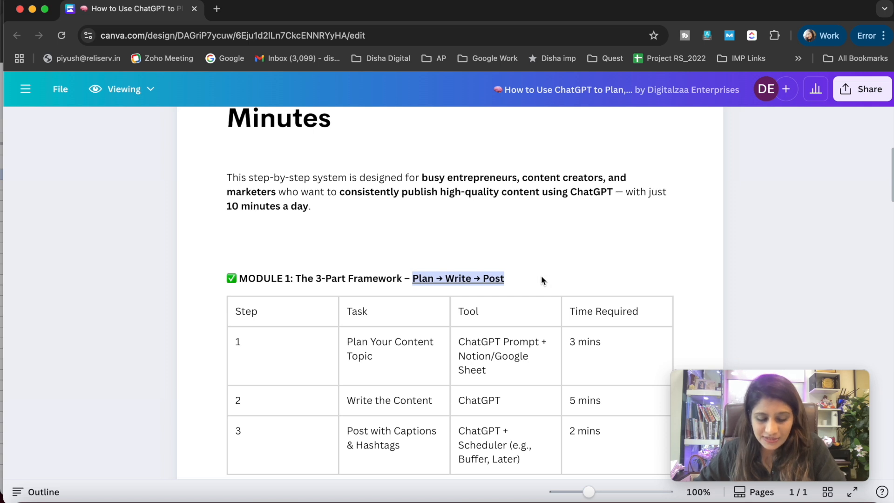
{"action": "mouse_move", "coordinate": [455, 292]}
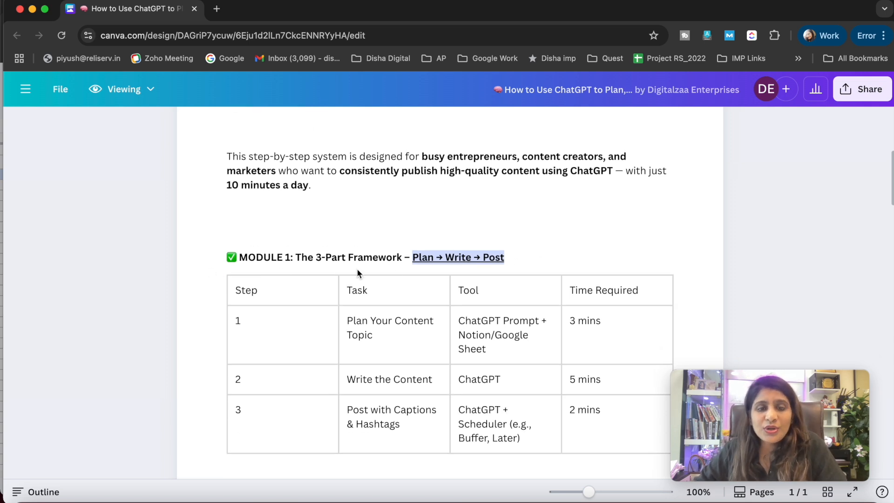
{"action": "scroll", "scroll_direction": "down", "scroll_amount": 3}
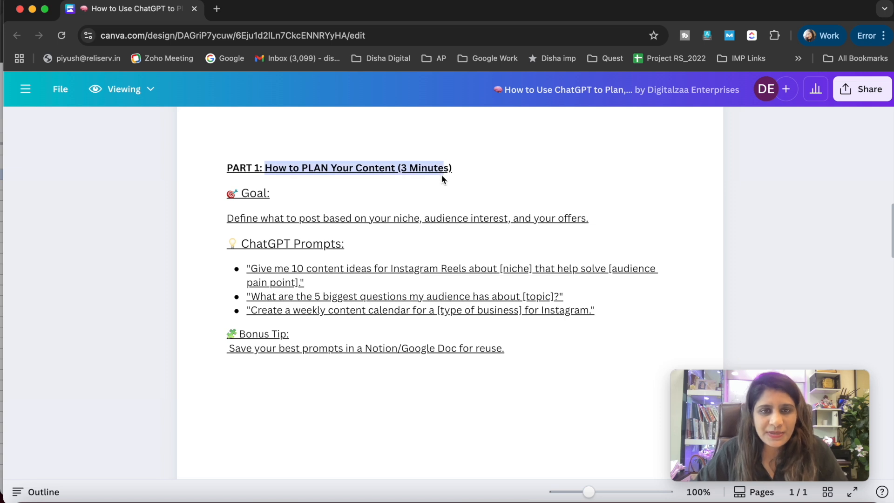
{"action": "mouse_move", "coordinate": [332, 233]}
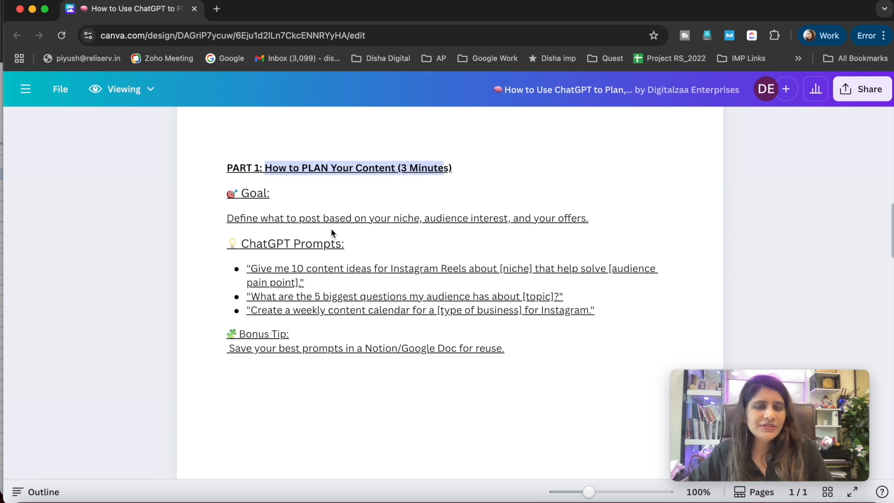
{"action": "mouse_move", "coordinate": [244, 223]}
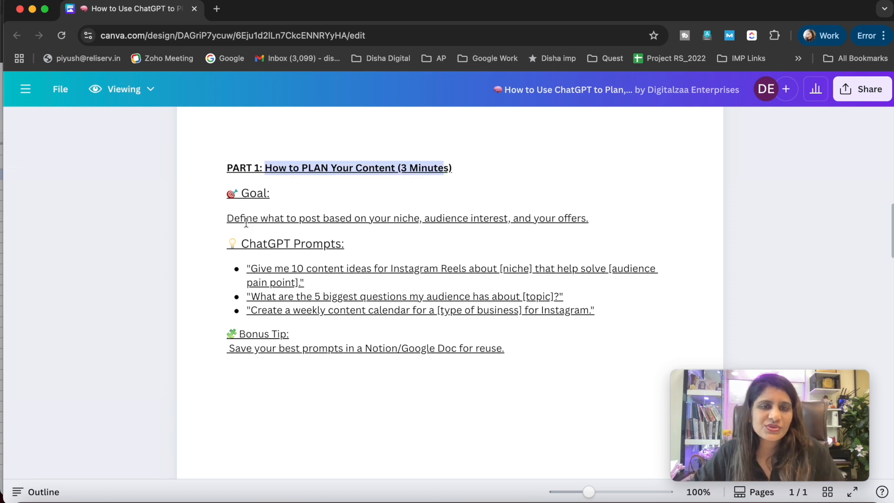
{"action": "scroll", "scroll_direction": "down", "scroll_amount": 3}
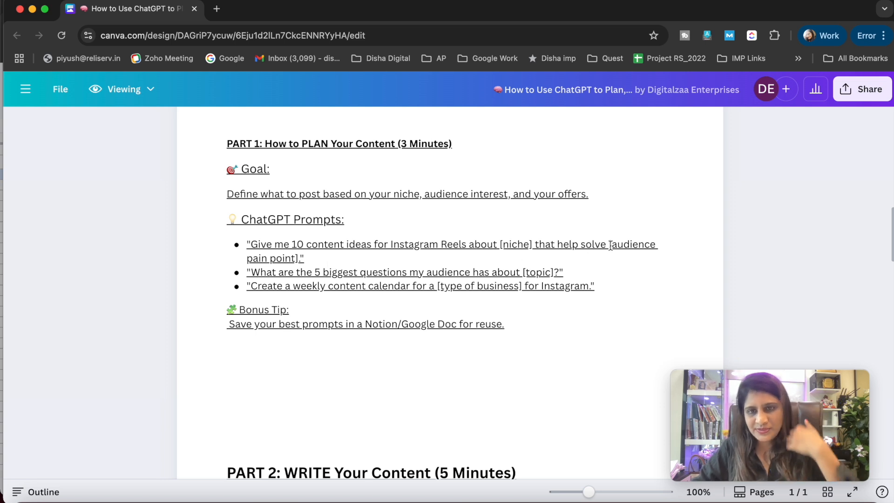
{"action": "mouse_move", "coordinate": [599, 244]}
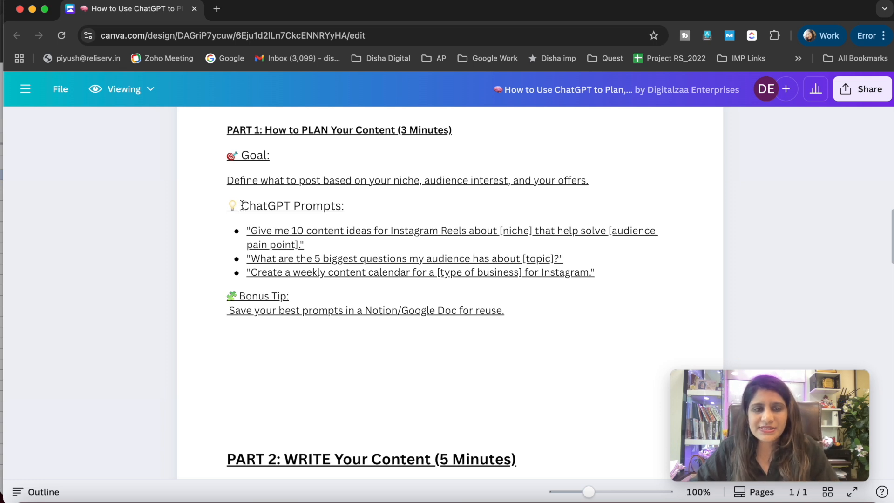
Select and copy the 'Create a weekly content calendar…' prompt from Part 1.
{"action": "left_click_drag", "start_coordinate": [241, 205], "coordinate": [594, 272]}
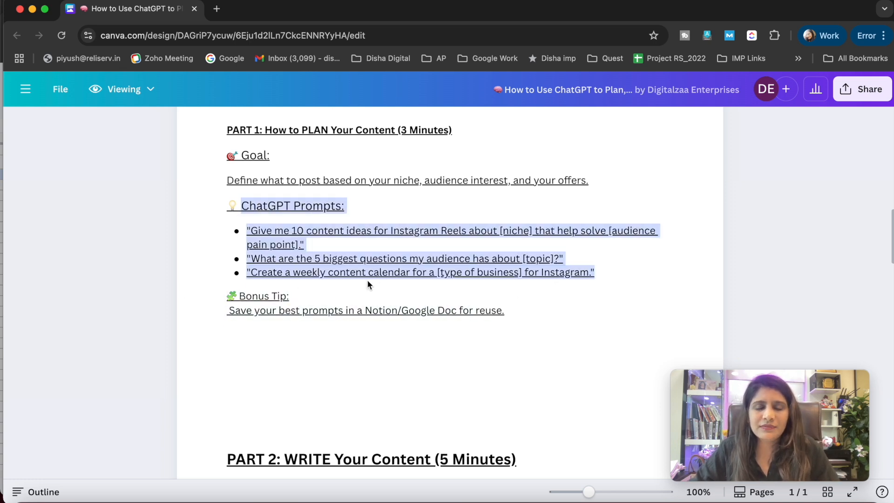
{"action": "scroll", "scroll_direction": "down", "scroll_amount": 3}
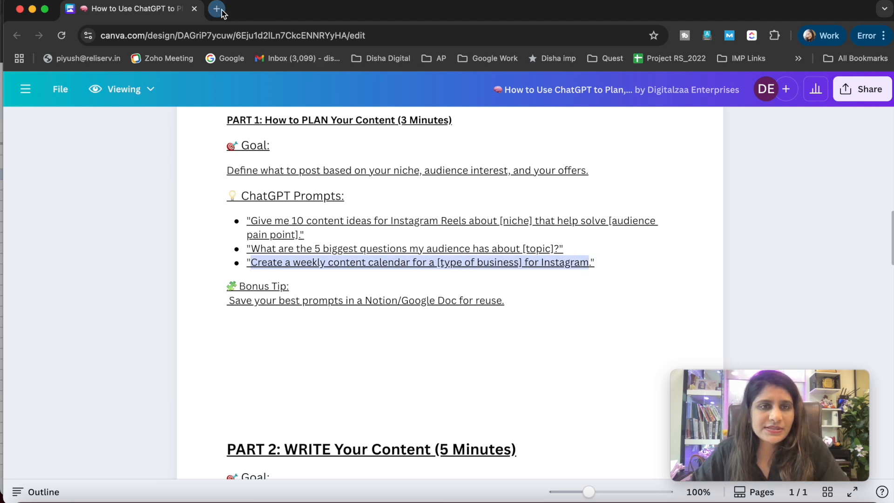
In a new ChatGPT tab, send the calendar prompt with [type of business] replaced by Dentist.
{"action": "left_click", "coordinate": [216, 8]}
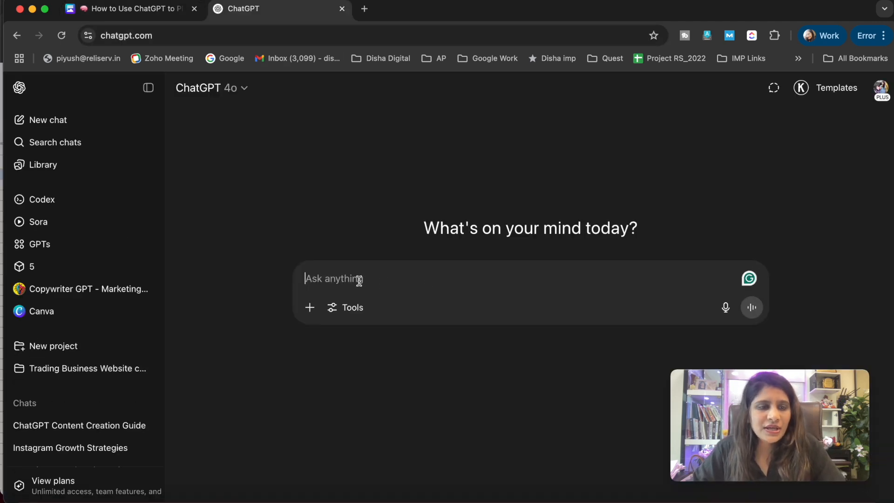
{"action": "type", "text": "Create a weekly content calendar for a [type of business] for Instagram"}
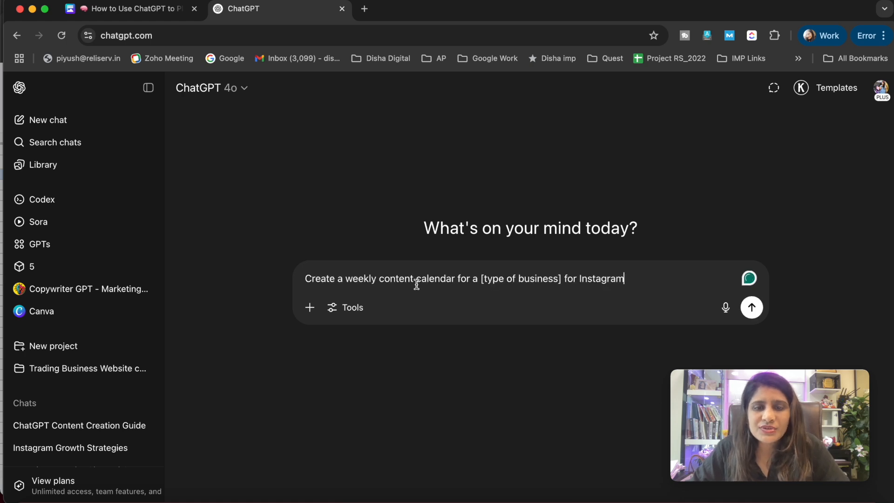
{"action": "double_click", "coordinate": [520, 279]}
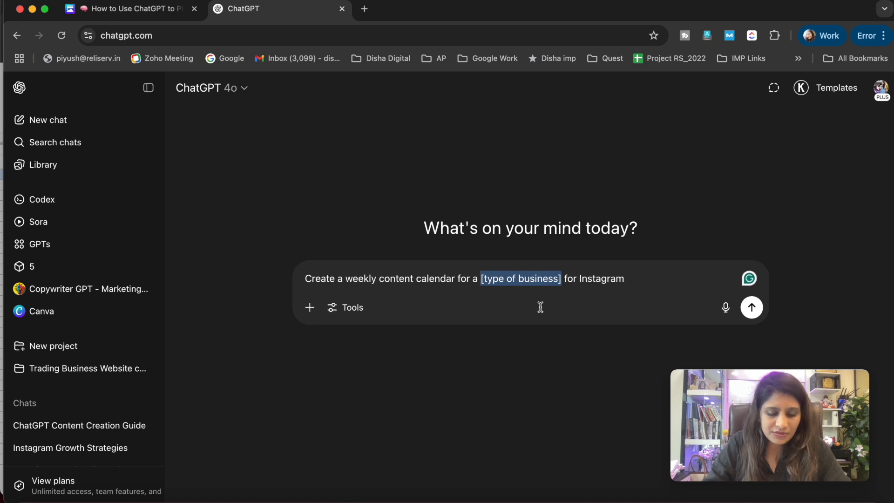
{"action": "type", "text": "Dentist"}
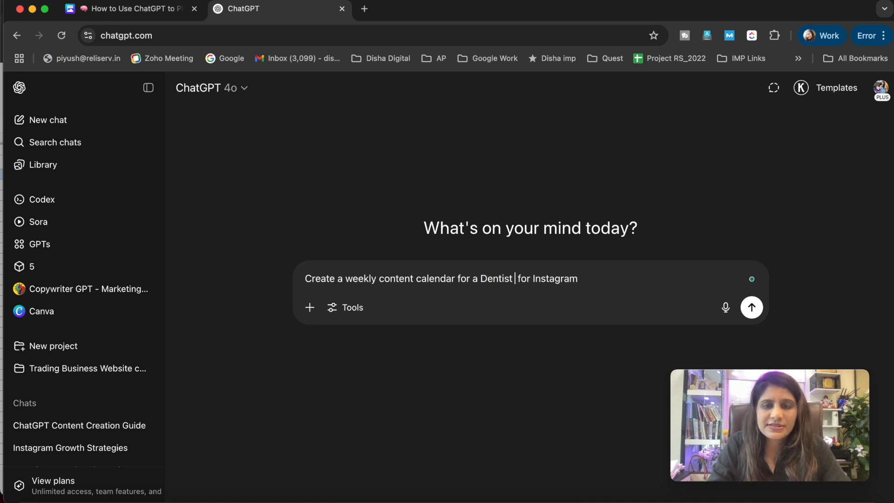
{"action": "left_click", "coordinate": [752, 307]}
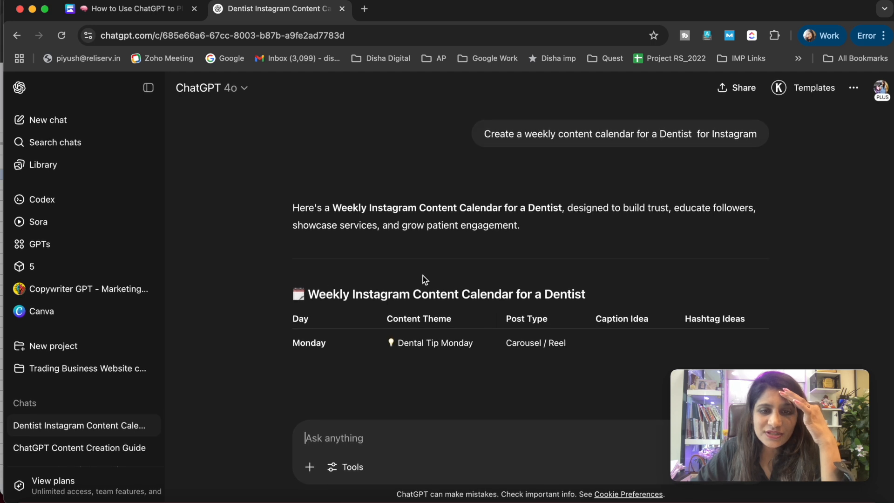
Review the dentist calendar table of themes, post types, captions and hashtags, Monday to Thursday.
{"action": "scroll", "scroll_direction": "down", "scroll_amount": 3}
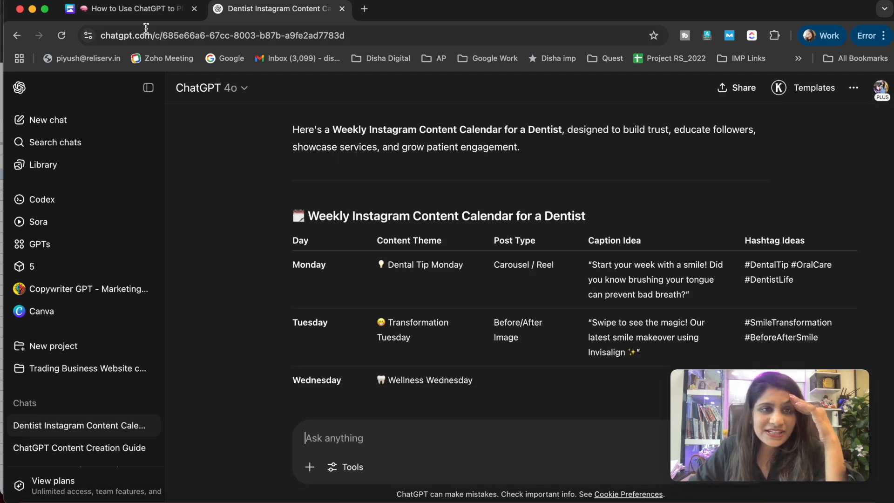
{"action": "left_click", "coordinate": [126, 8]}
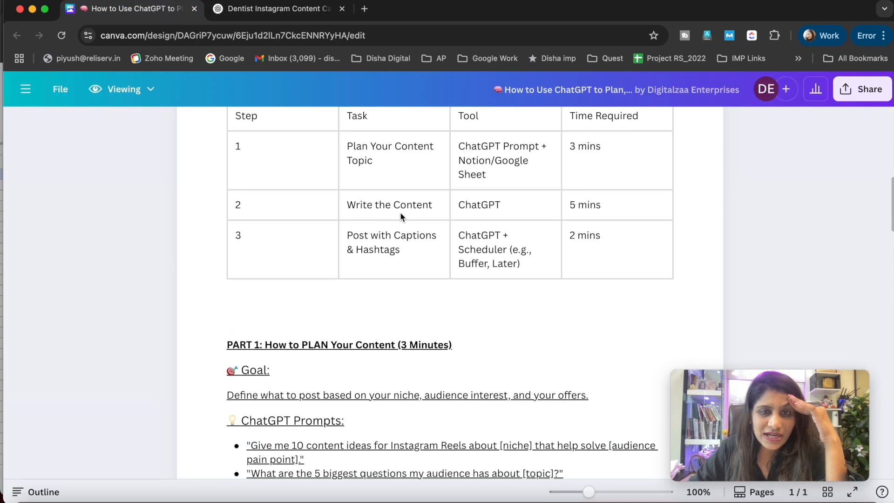
{"action": "left_click", "coordinate": [274, 8]}
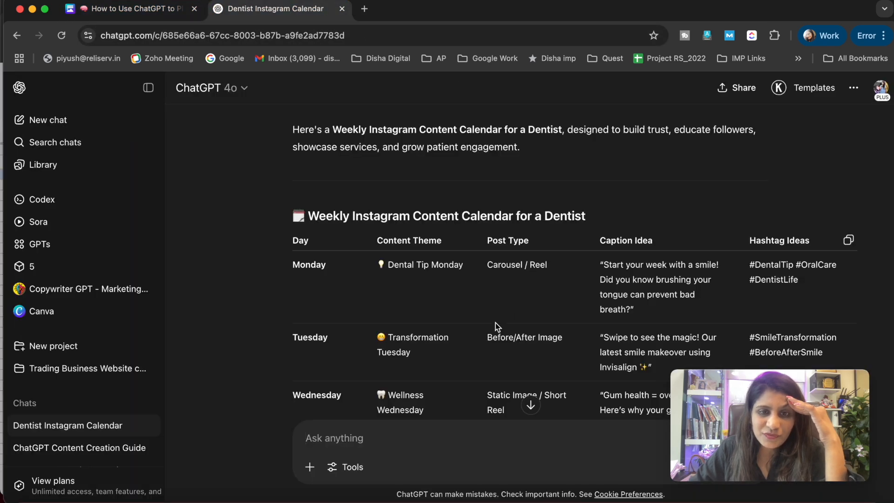
{"action": "scroll", "scroll_direction": "down", "scroll_amount": 3}
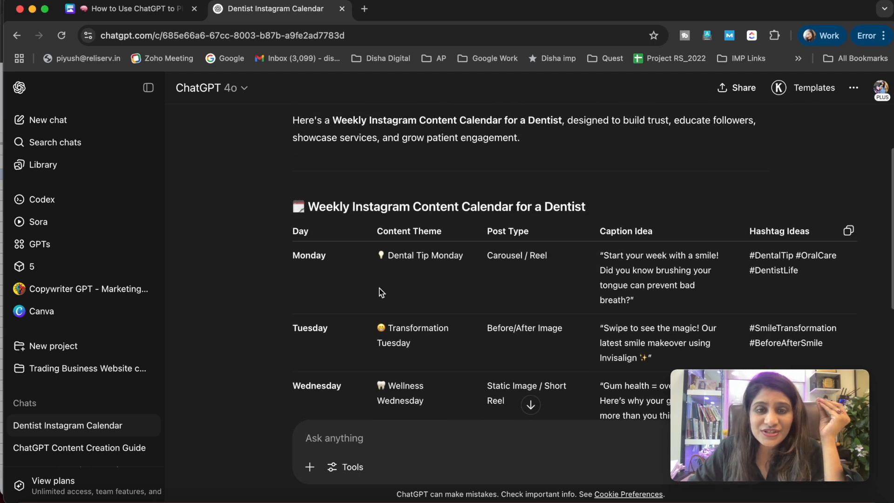
{"action": "scroll", "scroll_direction": "down", "scroll_amount": 3}
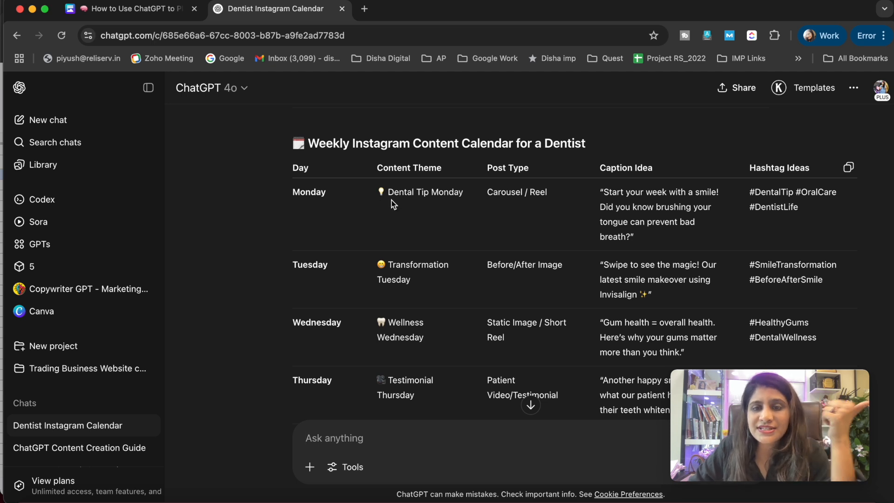
{"action": "mouse_move", "coordinate": [528, 202]}
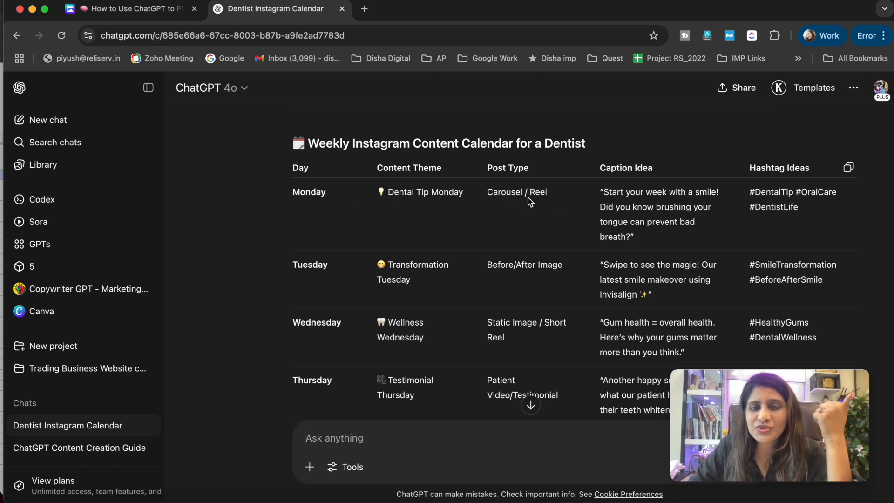
{"action": "mouse_move", "coordinate": [663, 204]}
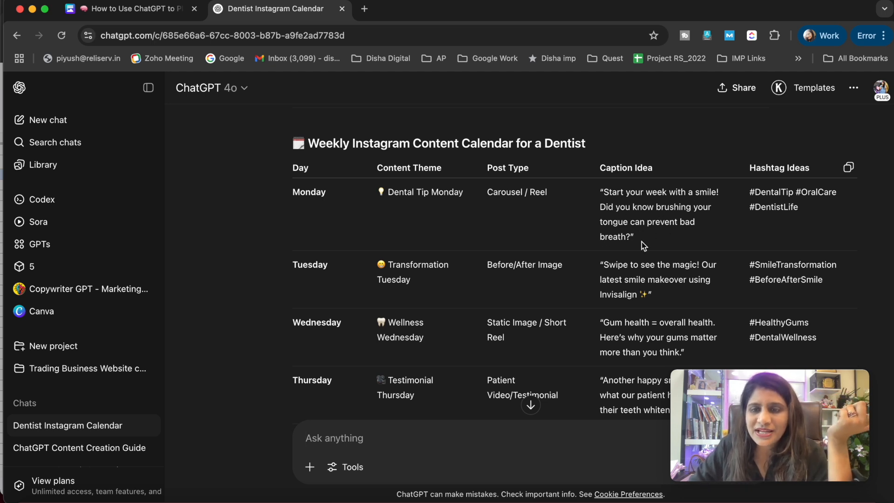
{"action": "scroll", "scroll_direction": "down", "scroll_amount": 3}
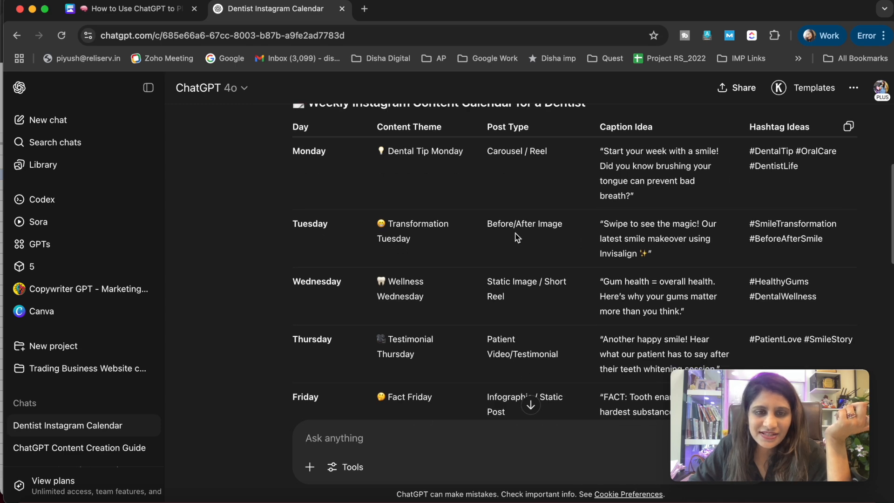
{"action": "mouse_move", "coordinate": [528, 240]}
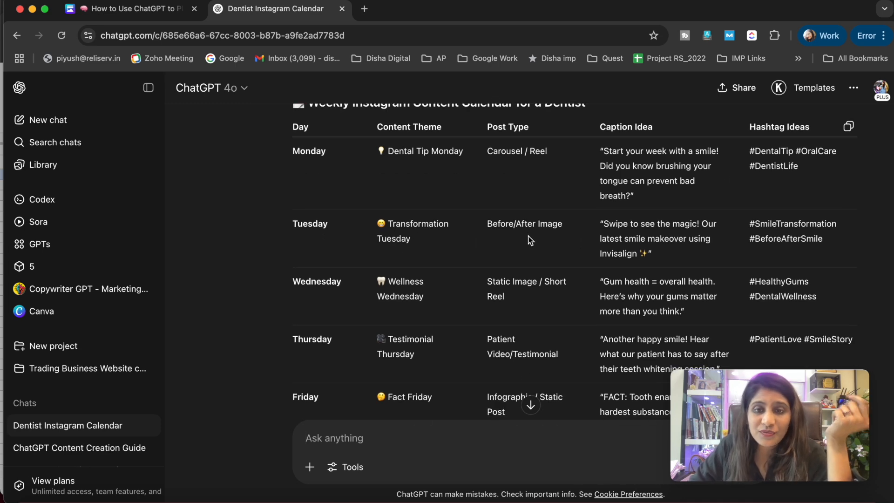
{"action": "scroll", "scroll_direction": "down", "scroll_amount": 3}
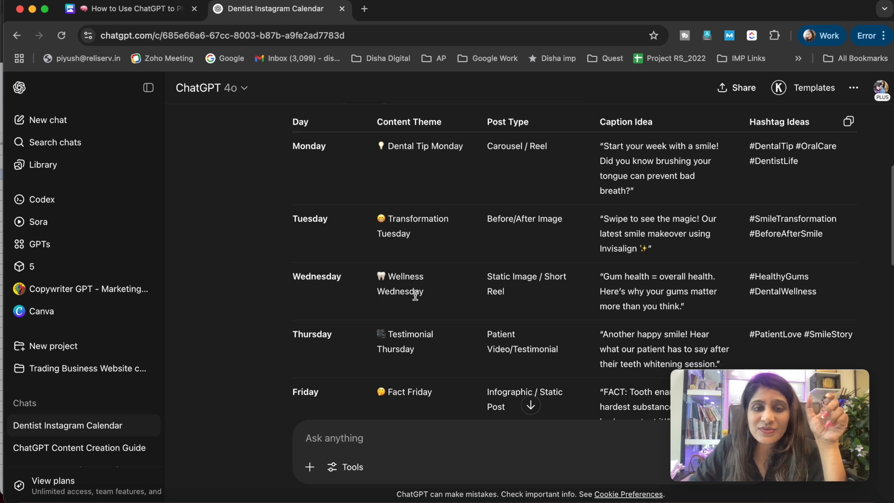
{"action": "scroll", "scroll_direction": "down", "scroll_amount": 3}
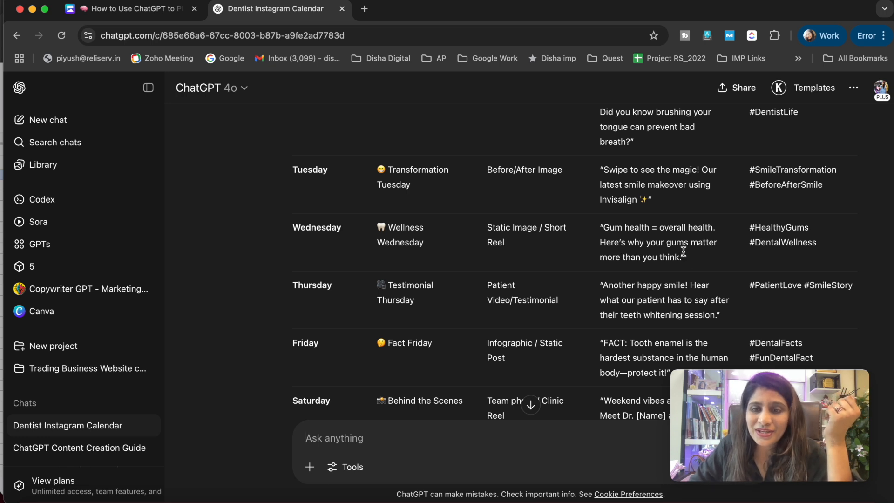
{"action": "scroll", "scroll_direction": "down", "scroll_amount": 3}
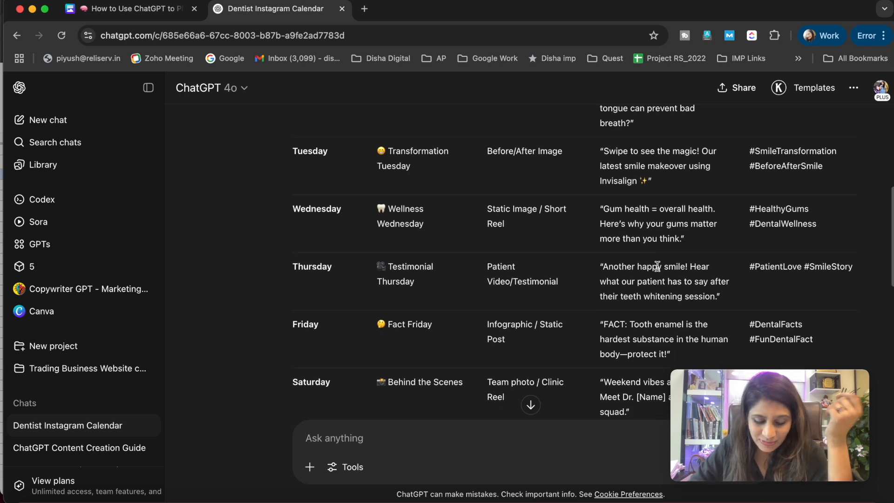
{"action": "scroll", "scroll_direction": "down", "scroll_amount": 3}
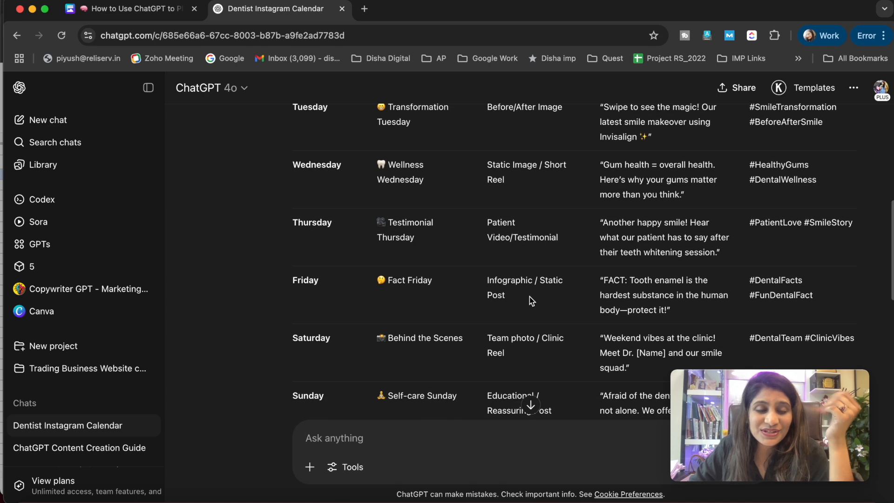
{"action": "scroll", "scroll_direction": "down", "scroll_amount": 3}
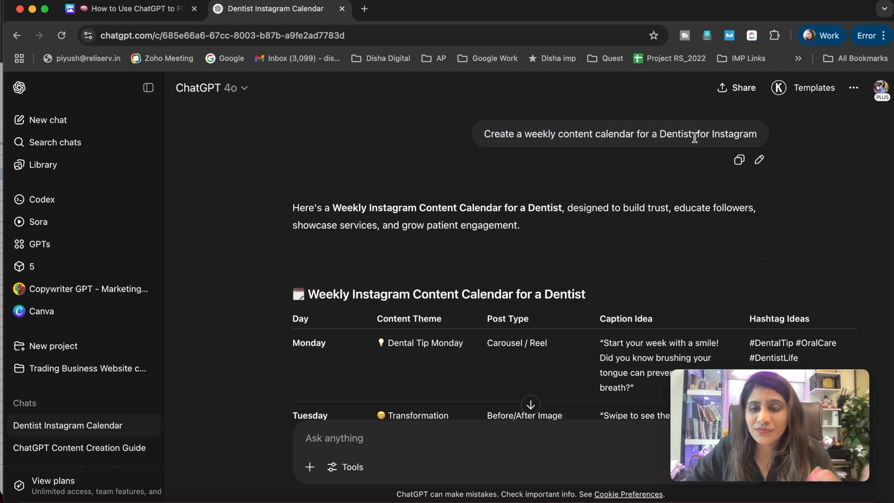
{"action": "mouse_move", "coordinate": [636, 189]}
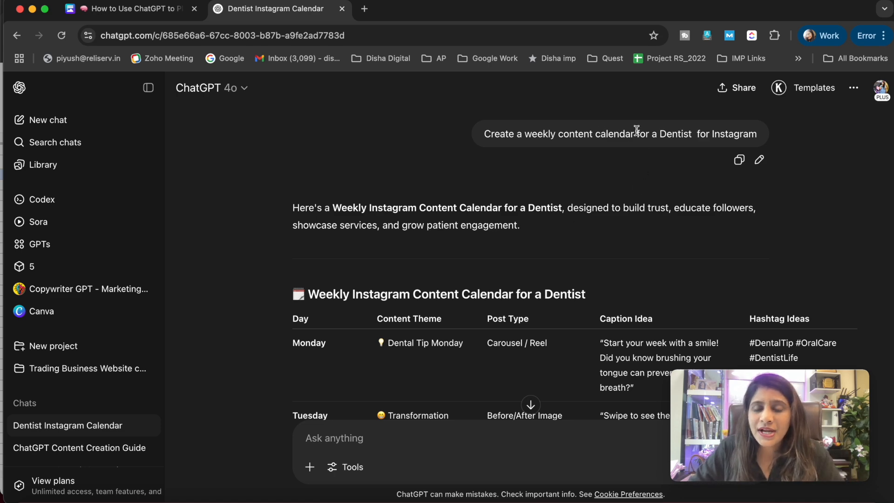
{"action": "scroll", "scroll_direction": "down", "scroll_amount": 3}
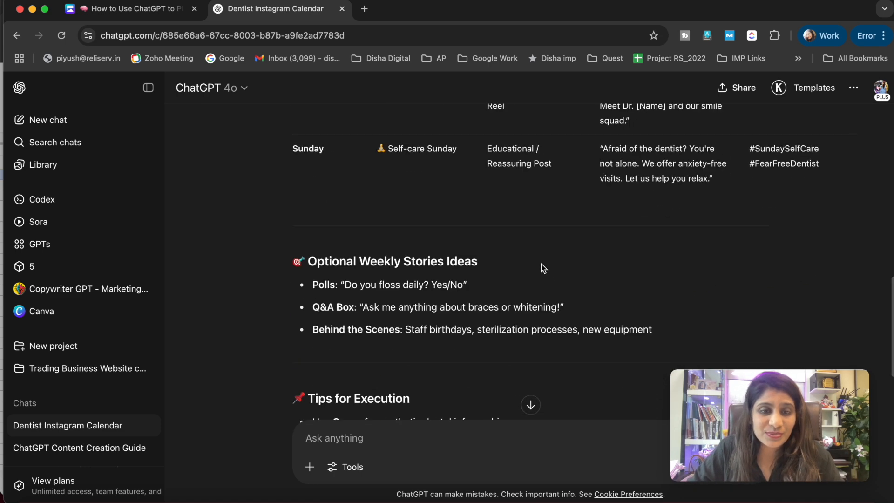
{"action": "scroll", "scroll_direction": "up", "scroll_amount": 3}
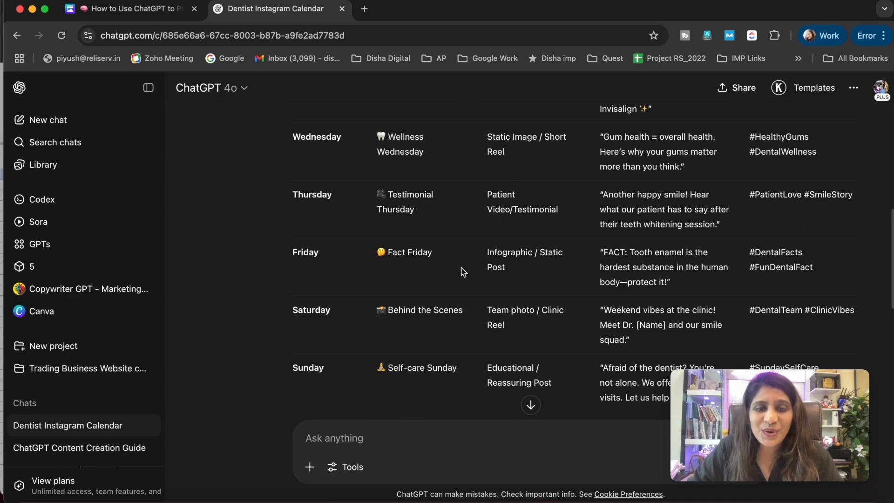
{"action": "scroll", "scroll_direction": "down", "scroll_amount": 3}
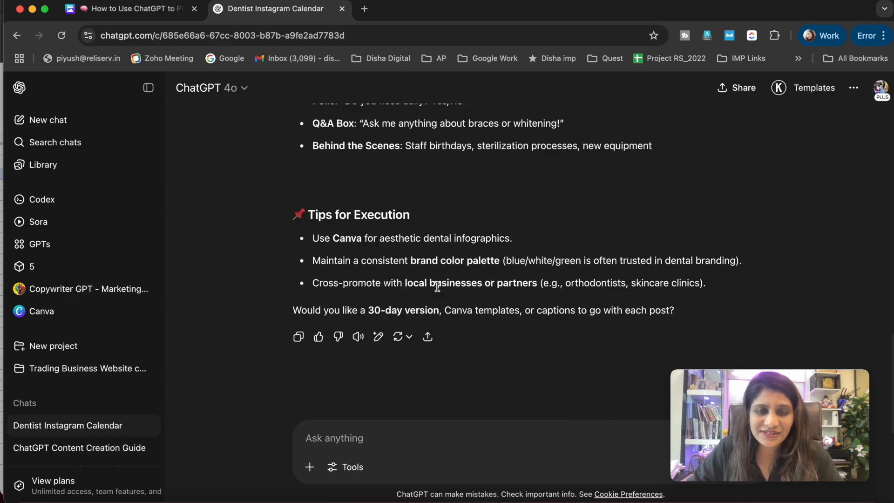
{"action": "left_click", "coordinate": [131, 8]}
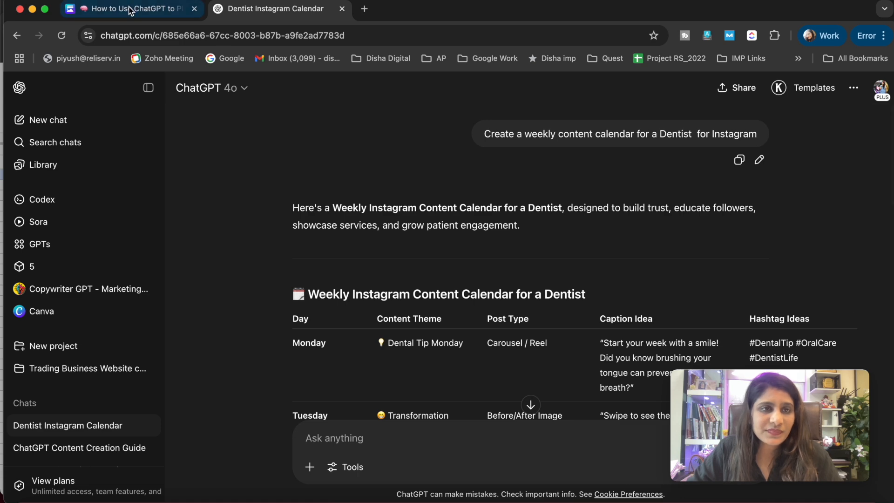
Copy the guide's '5 biggest audience questions' prompt and return to the dentist calendar chat.
{"action": "left_click", "coordinate": [114, 8]}
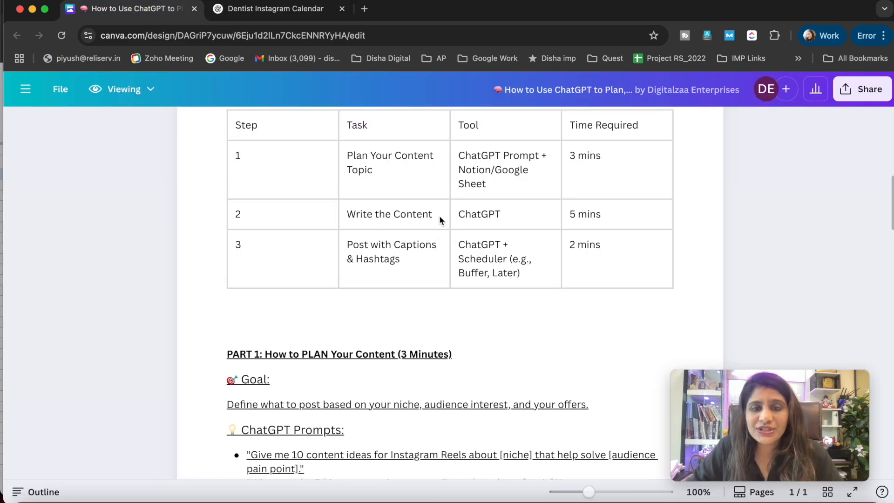
{"action": "scroll", "scroll_direction": "down", "scroll_amount": 3}
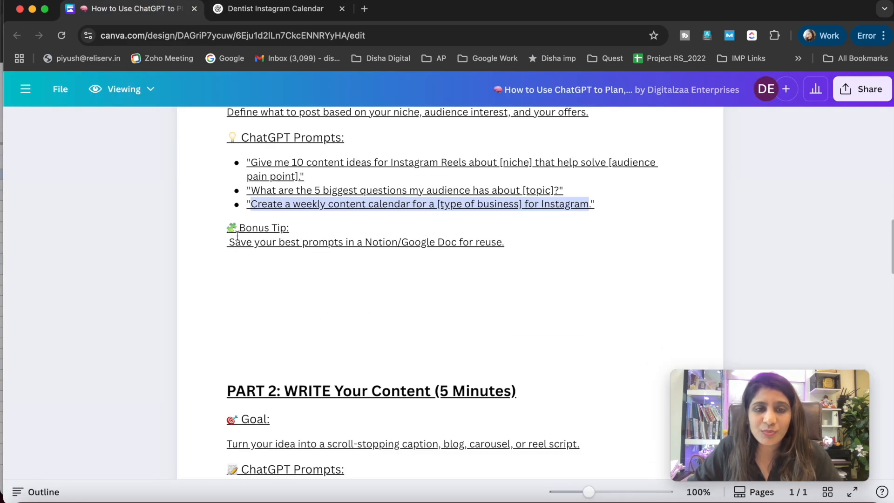
{"action": "left_click_drag", "start_coordinate": [244, 204], "coordinate": [504, 242]}
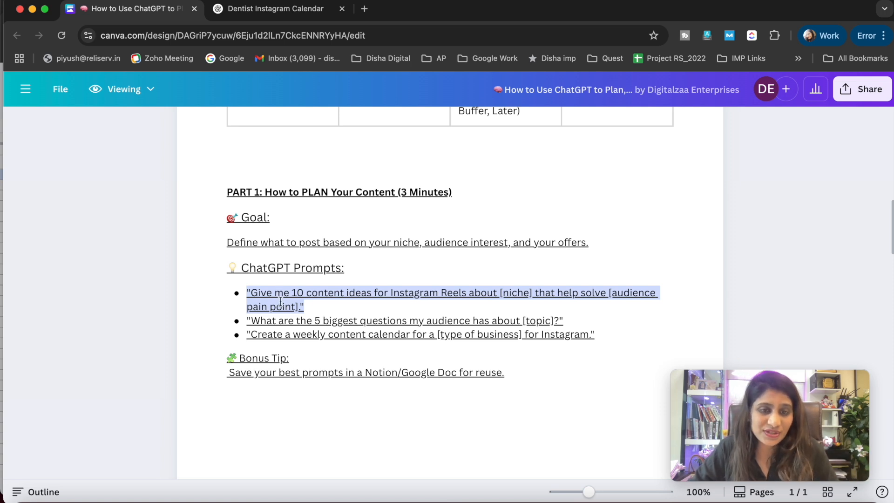
{"action": "left_click", "coordinate": [403, 319]}
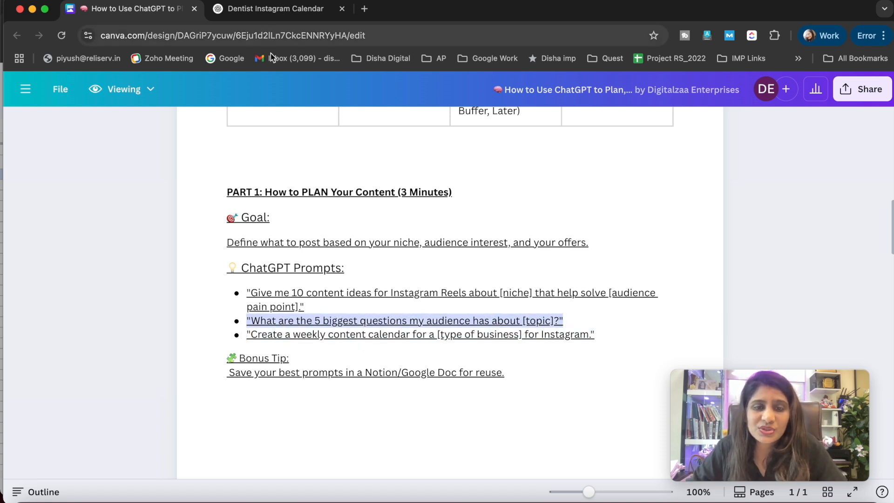
{"action": "left_click", "coordinate": [275, 8]}
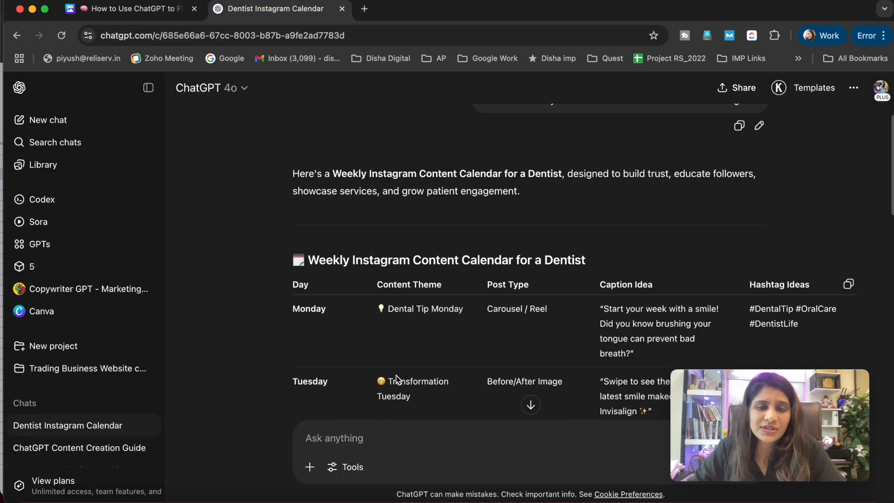
Send the audience-questions prompt with [topic] as Dentist and read the top 5 questions table.
{"action": "scroll", "scroll_direction": "down", "scroll_amount": 3}
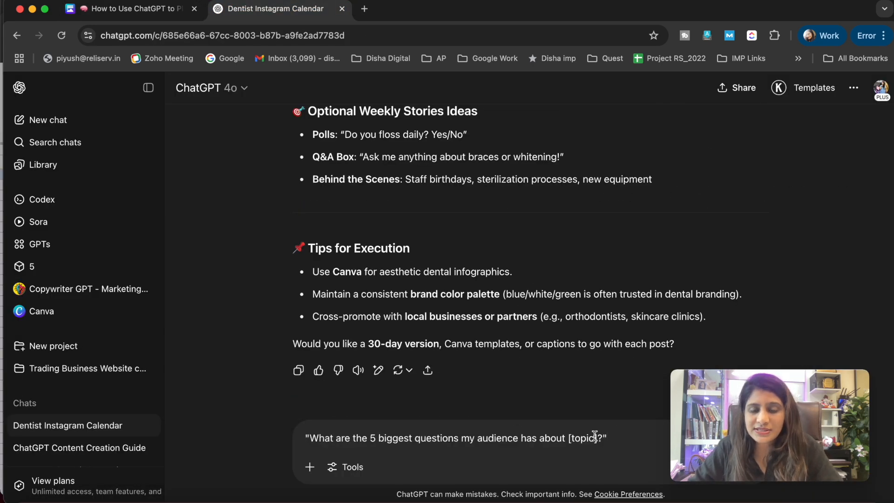
{"action": "double_click", "coordinate": [582, 438]}
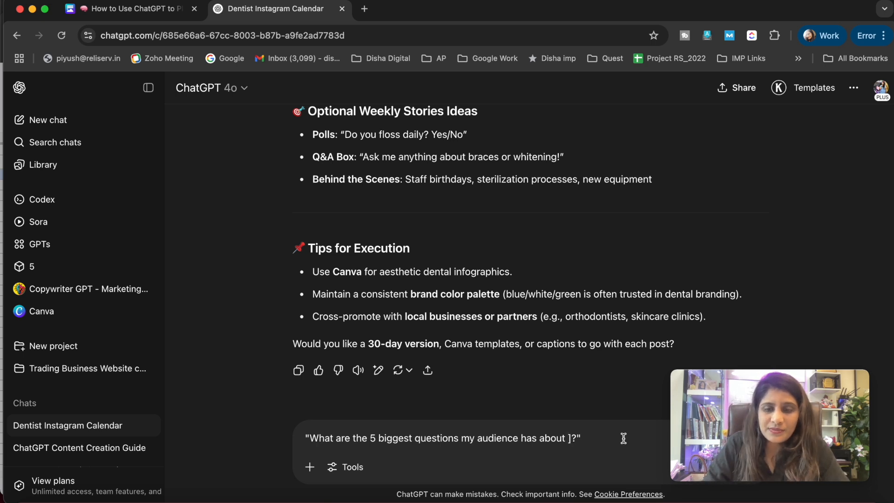
{"action": "type", "text": "Dentist"}
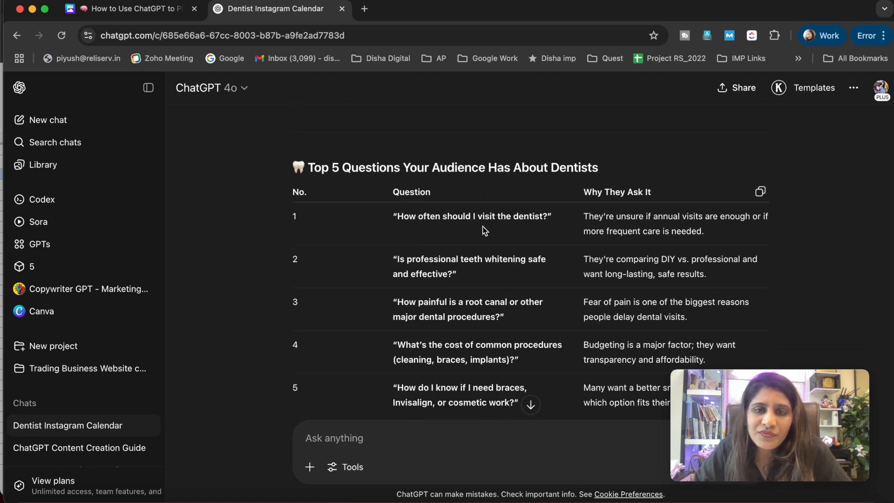
{"action": "scroll", "scroll_direction": "down", "scroll_amount": 3}
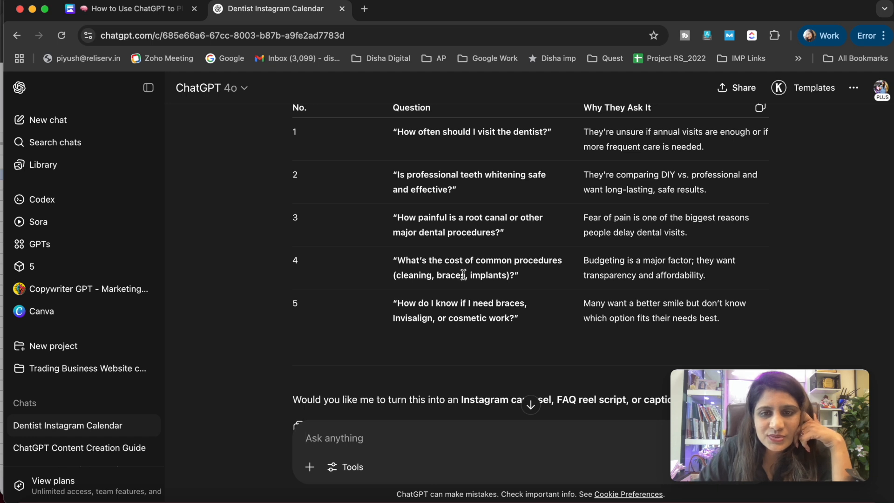
{"action": "mouse_move", "coordinate": [421, 272]}
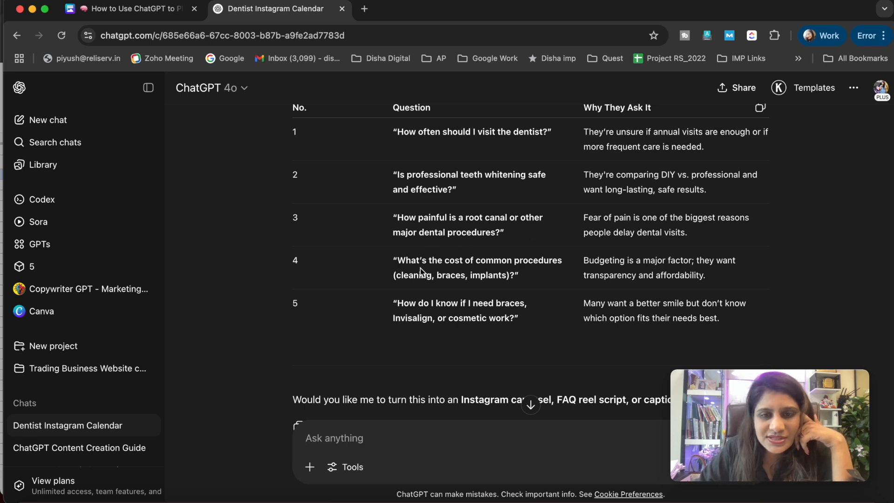
{"action": "scroll", "scroll_direction": "down", "scroll_amount": 3}
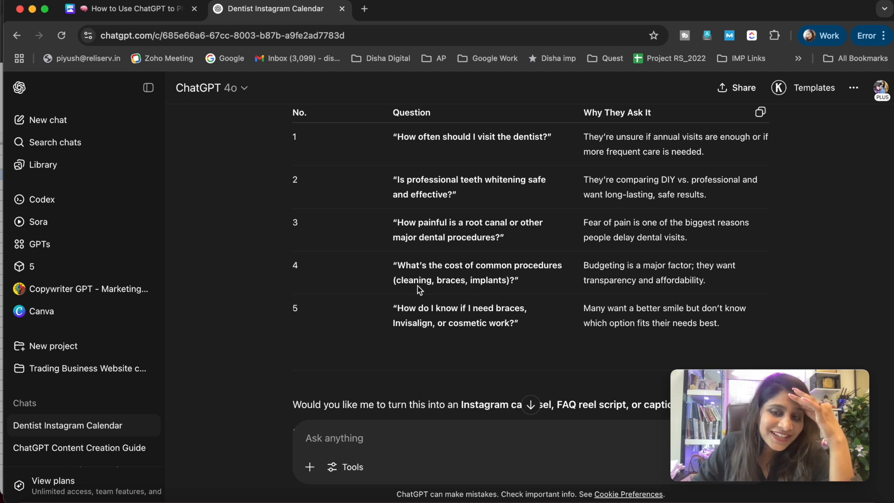
{"action": "scroll", "scroll_direction": "down", "scroll_amount": 3}
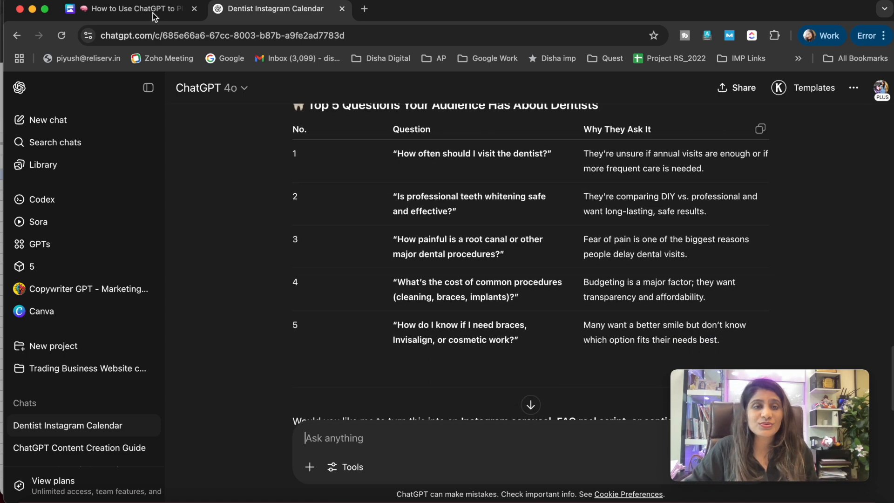
Select the 'Create a 60-second Instagram Reel script…' prompt under Part 2 and return to the chat.
{"action": "left_click", "coordinate": [125, 8]}
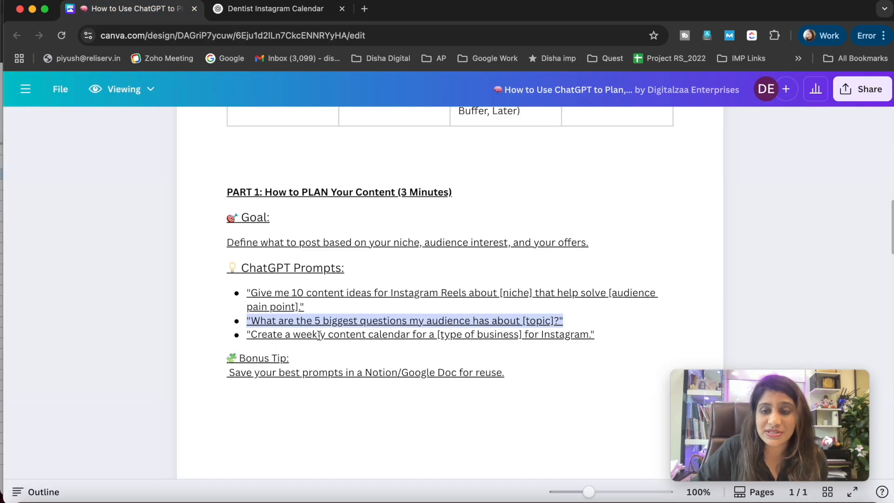
{"action": "mouse_move", "coordinate": [393, 355]}
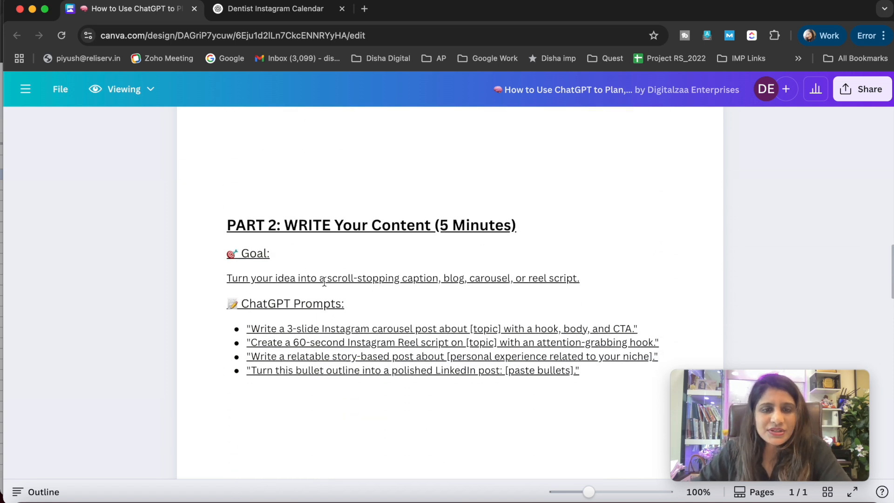
{"action": "mouse_move", "coordinate": [351, 298]}
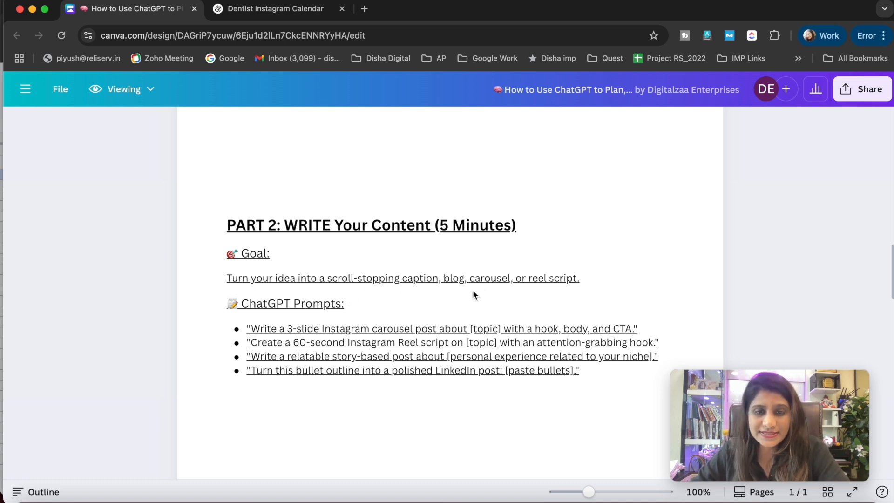
{"action": "scroll", "scroll_direction": "down", "scroll_amount": 3}
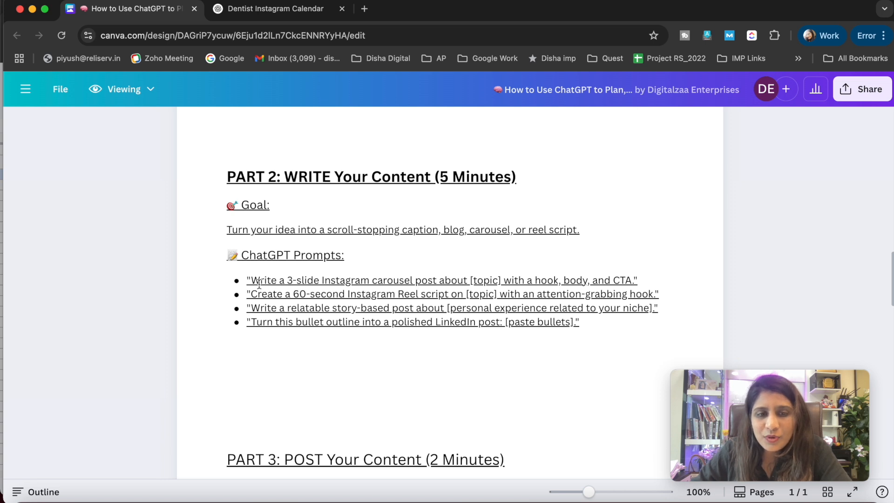
{"action": "mouse_move", "coordinate": [327, 268]}
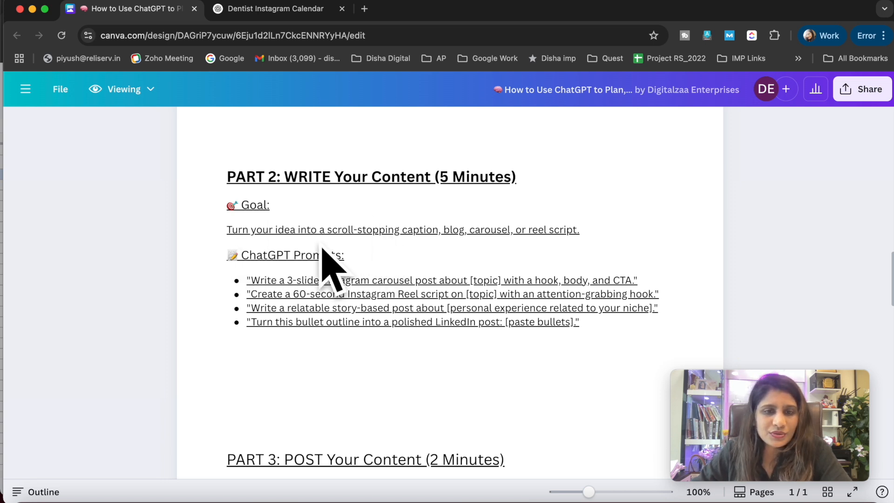
{"action": "mouse_move", "coordinate": [247, 305]}
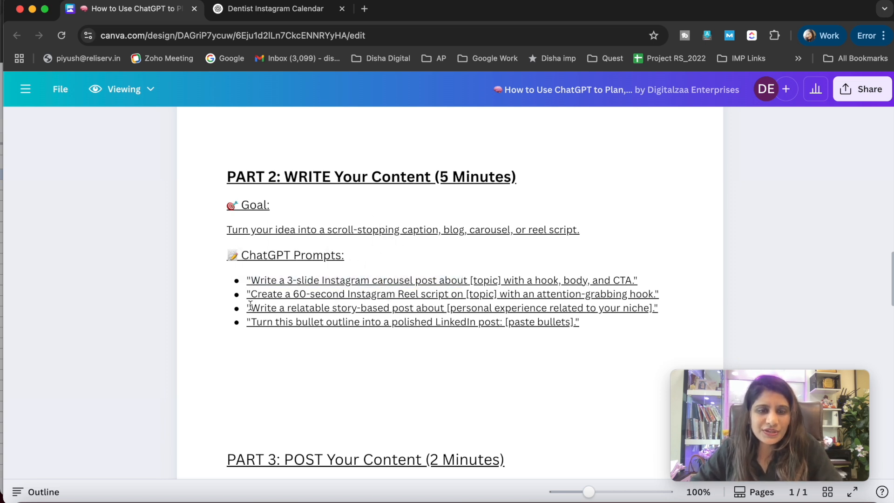
{"action": "double_click", "coordinate": [263, 294]}
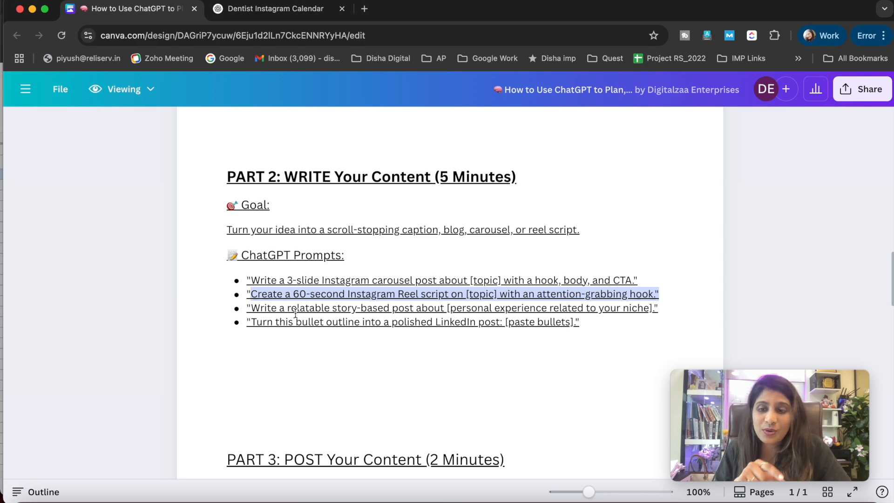
{"action": "left_click", "coordinate": [274, 8]}
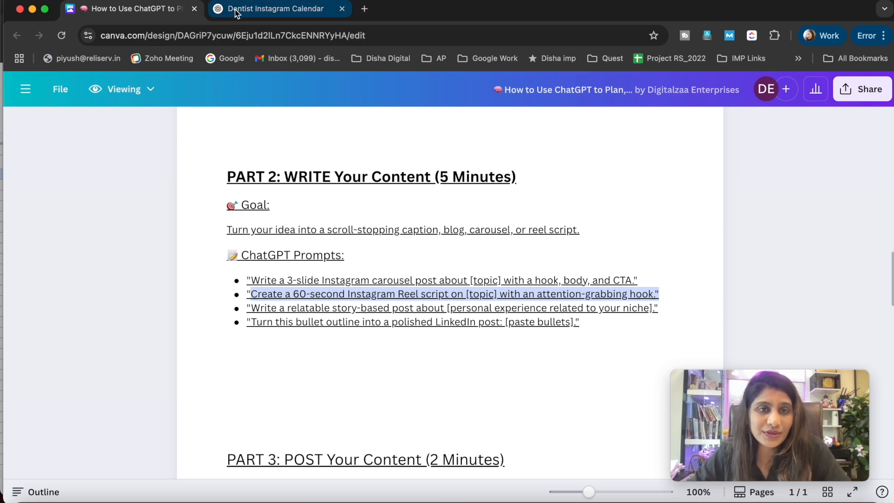
Send the Reel script prompt with [topic] replaced by Dentist.
{"action": "left_click", "coordinate": [276, 8]}
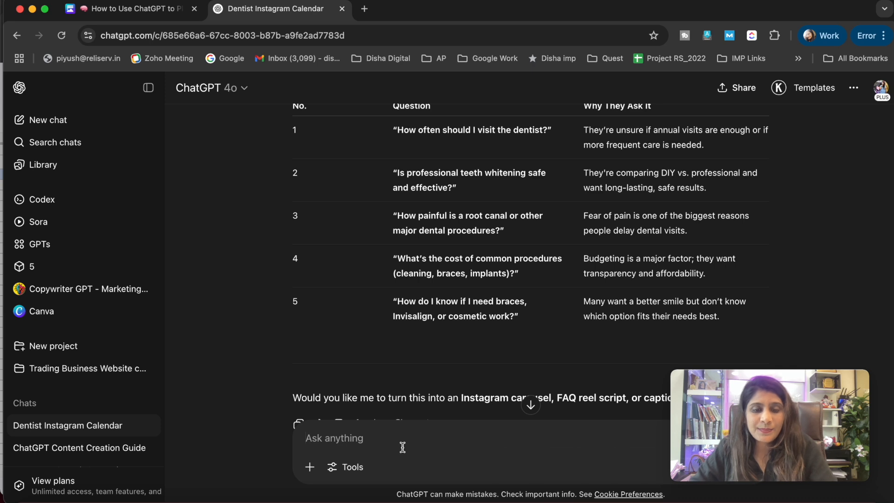
{"action": "scroll", "scroll_direction": "down", "scroll_amount": 3}
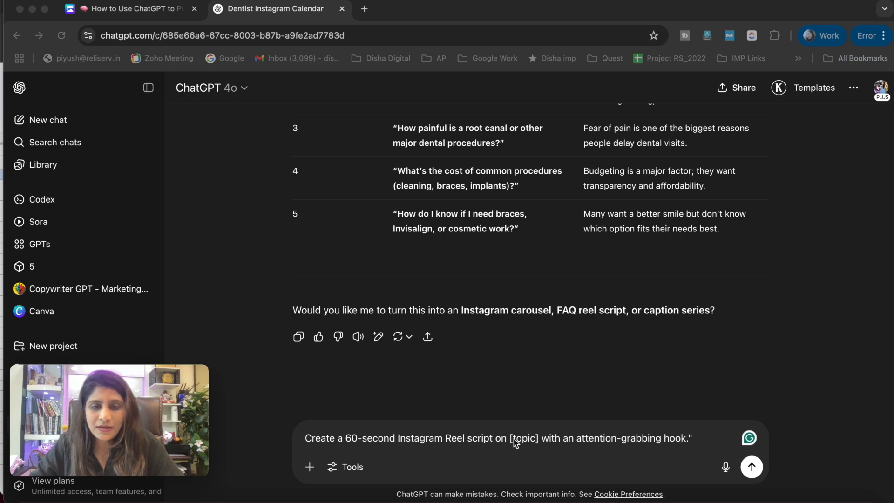
{"action": "double_click", "coordinate": [516, 437]}
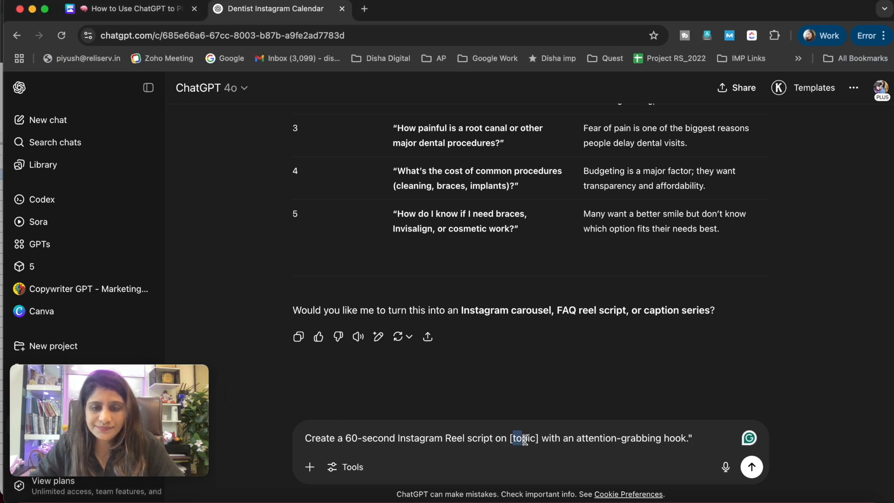
{"action": "double_click", "coordinate": [523, 437]}
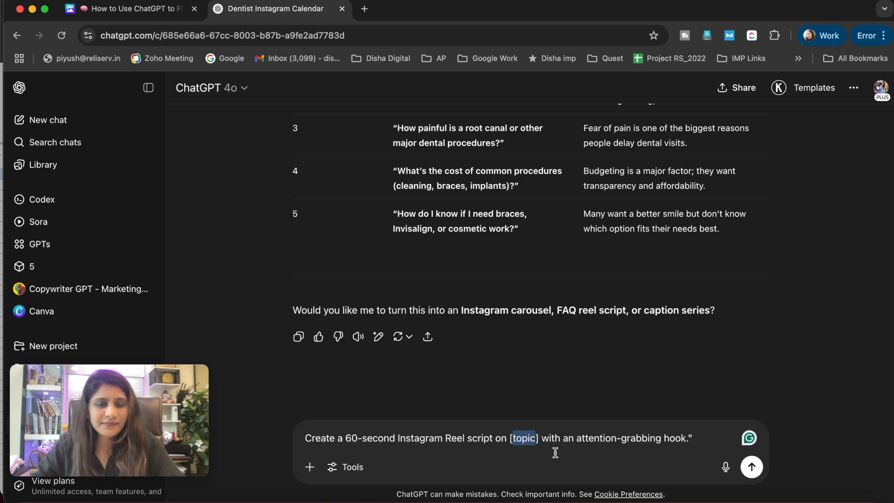
{"action": "type", "text": "Dentist"}
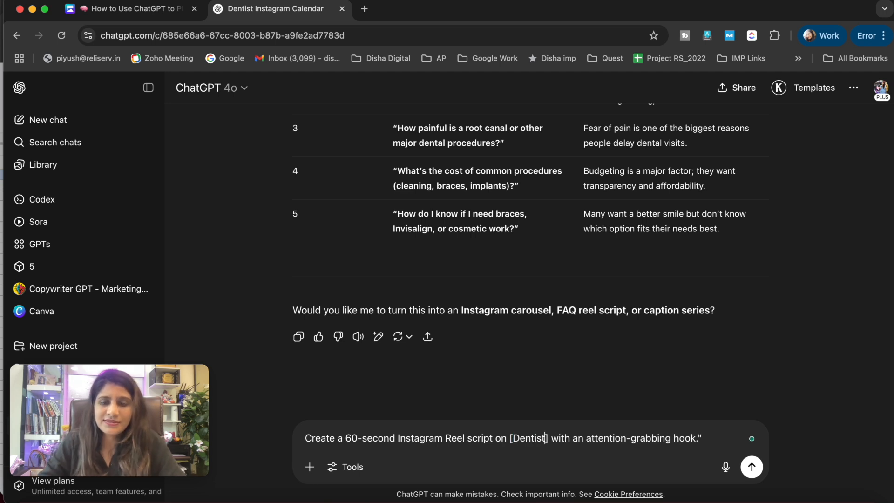
{"action": "left_click", "coordinate": [751, 467]}
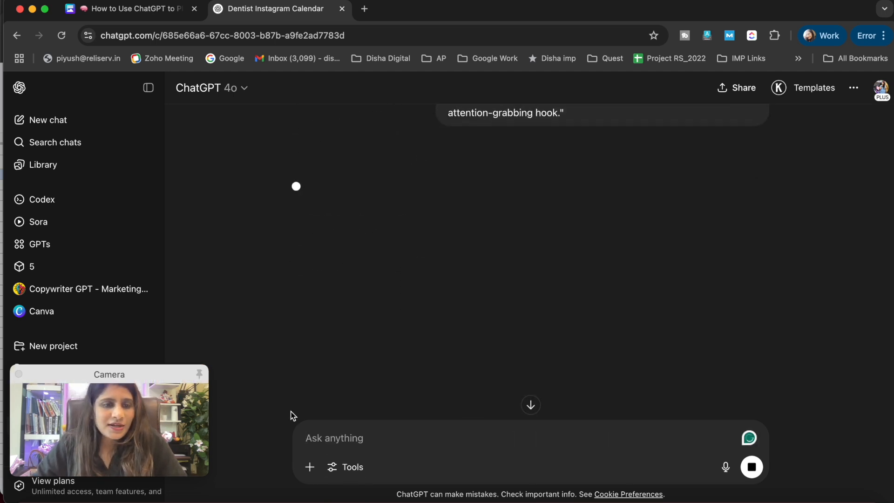
{"action": "mouse_move", "coordinate": [354, 334]}
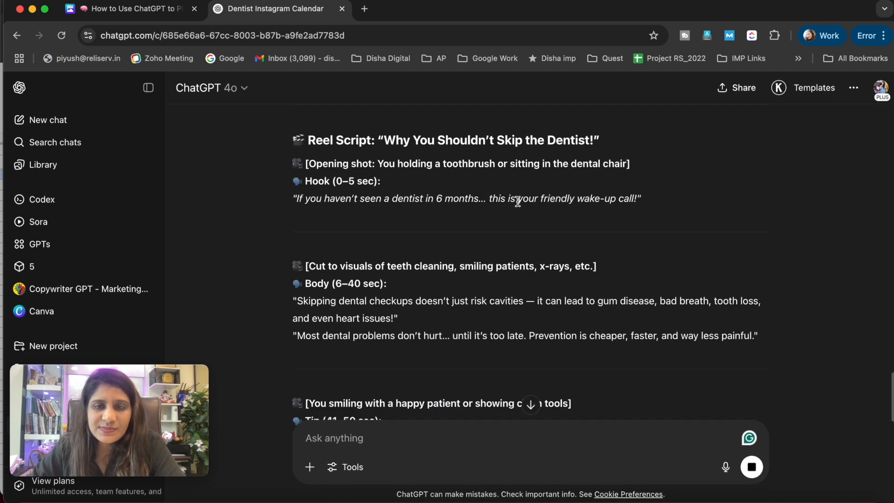
Read through the 'Why You Shouldn't Skip the Dentist!' script's hook, body, tip and CTA sections.
{"action": "scroll", "scroll_direction": "down", "scroll_amount": 3}
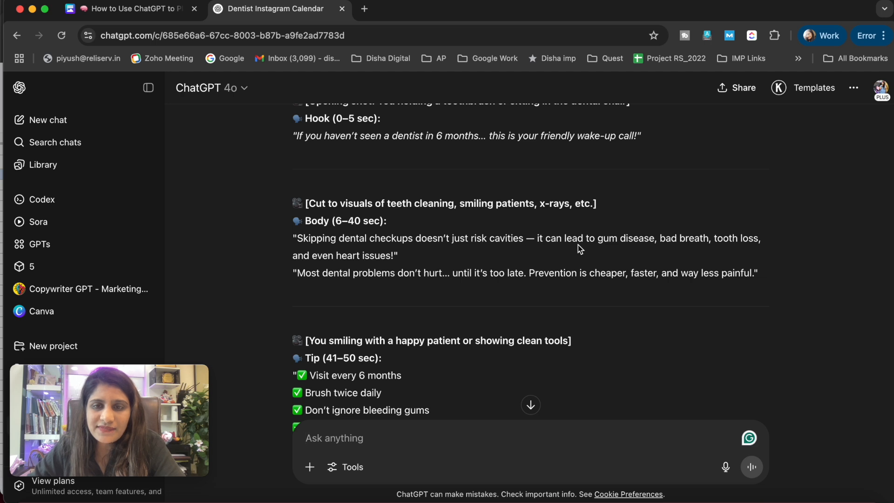
{"action": "scroll", "scroll_direction": "down", "scroll_amount": 3}
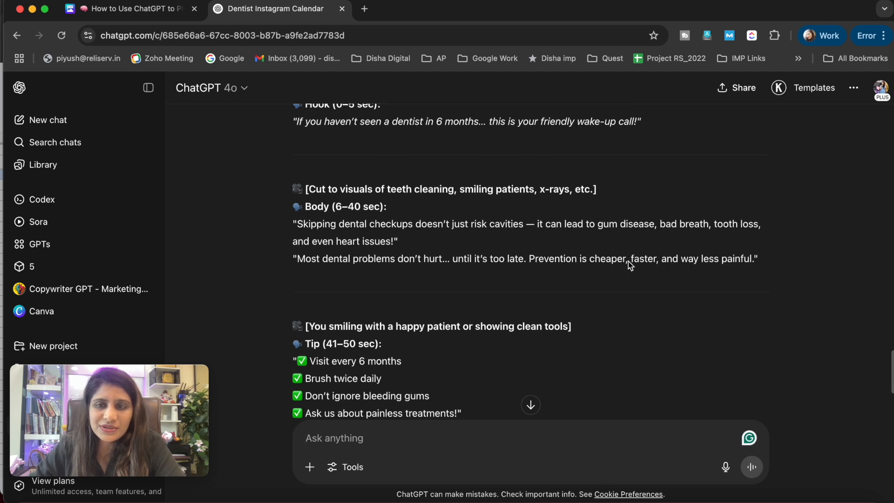
{"action": "scroll", "scroll_direction": "down", "scroll_amount": 3}
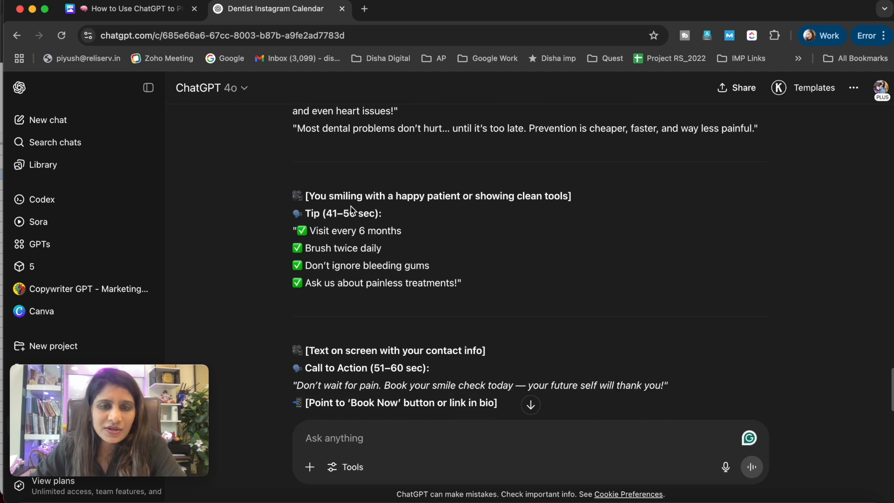
{"action": "scroll", "scroll_direction": "down", "scroll_amount": 3}
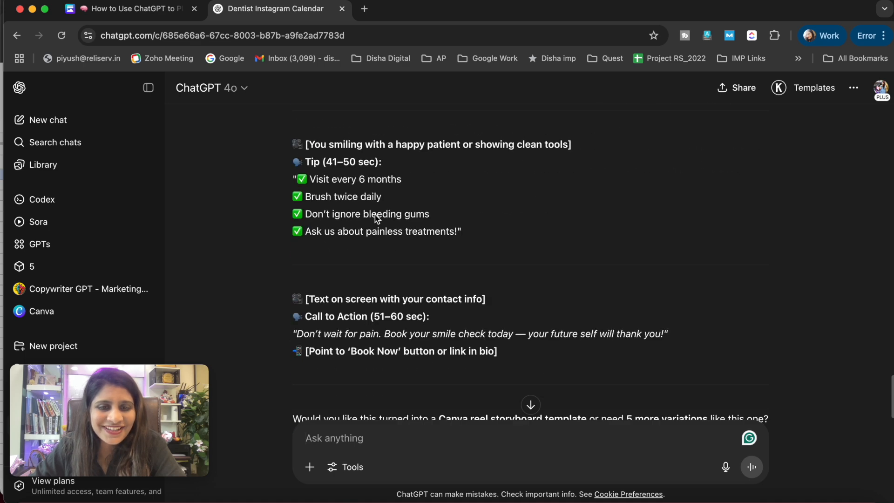
{"action": "scroll", "scroll_direction": "down", "scroll_amount": 3}
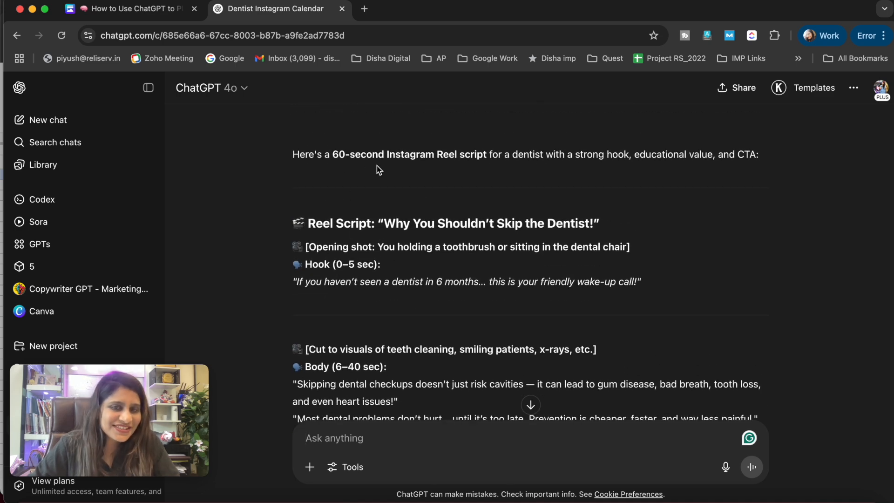
{"action": "left_click", "coordinate": [131, 8]}
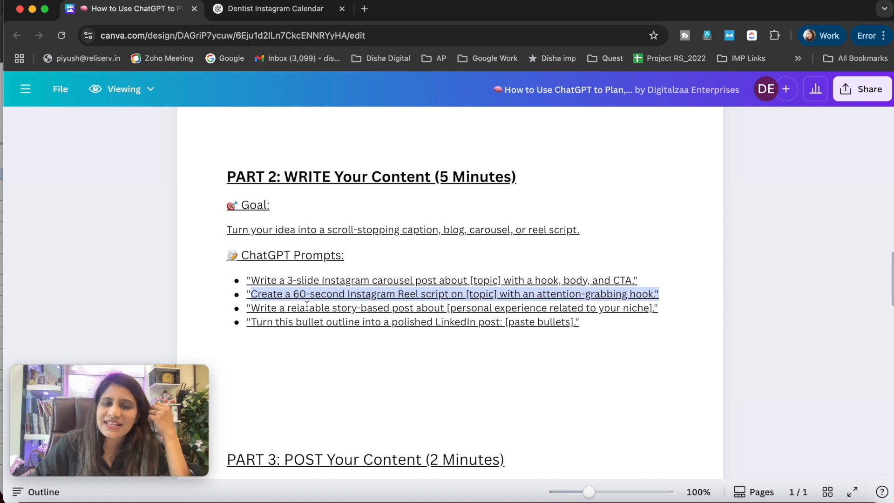
{"action": "left_click", "coordinate": [276, 9]}
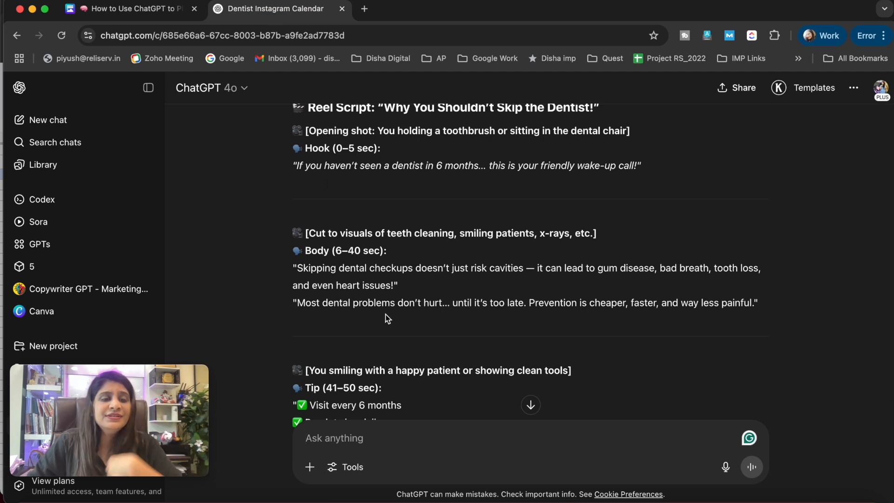
{"action": "scroll", "scroll_direction": "down", "scroll_amount": 3}
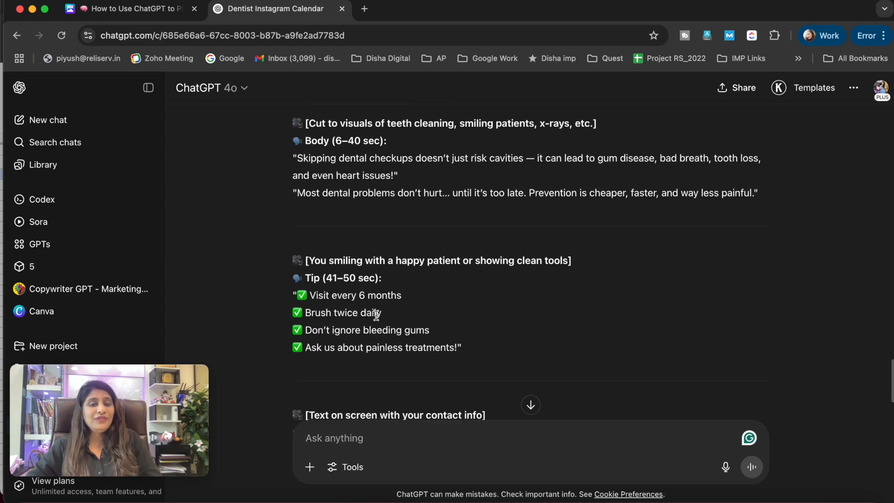
{"action": "scroll", "scroll_direction": "down", "scroll_amount": 3}
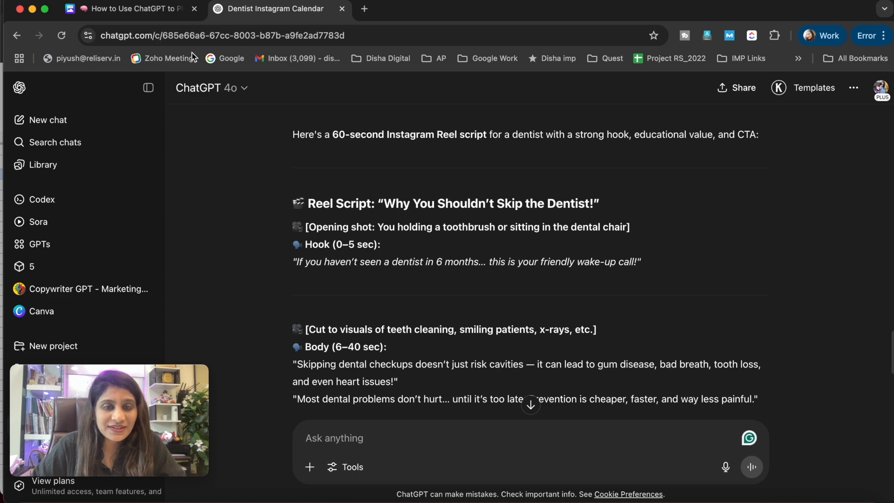
{"action": "left_click", "coordinate": [131, 8]}
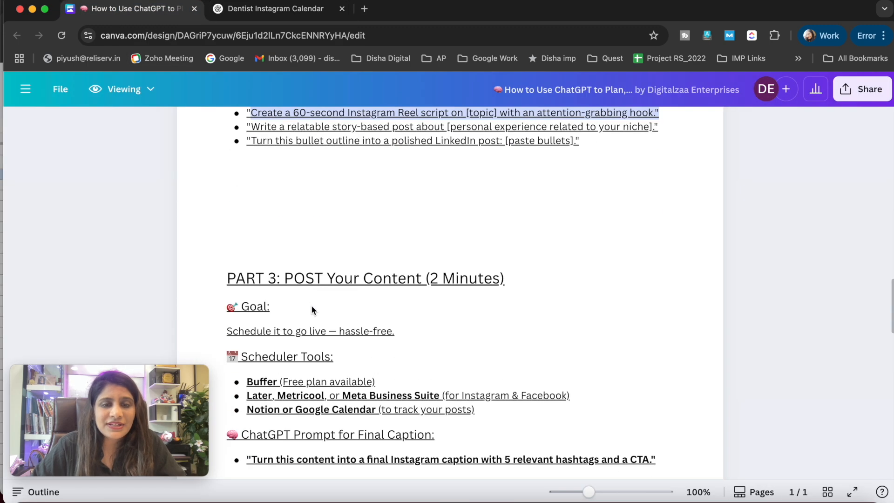
{"action": "scroll", "scroll_direction": "down", "scroll_amount": 3}
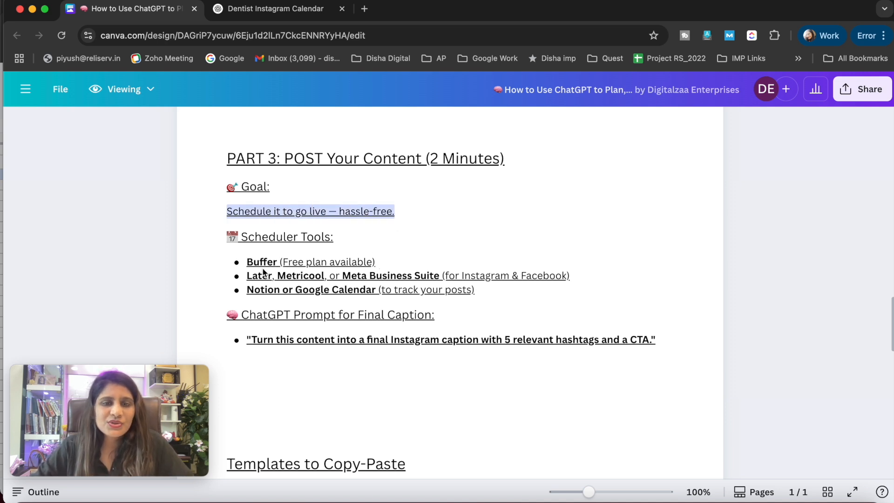
{"action": "scroll", "scroll_direction": "down", "scroll_amount": 3}
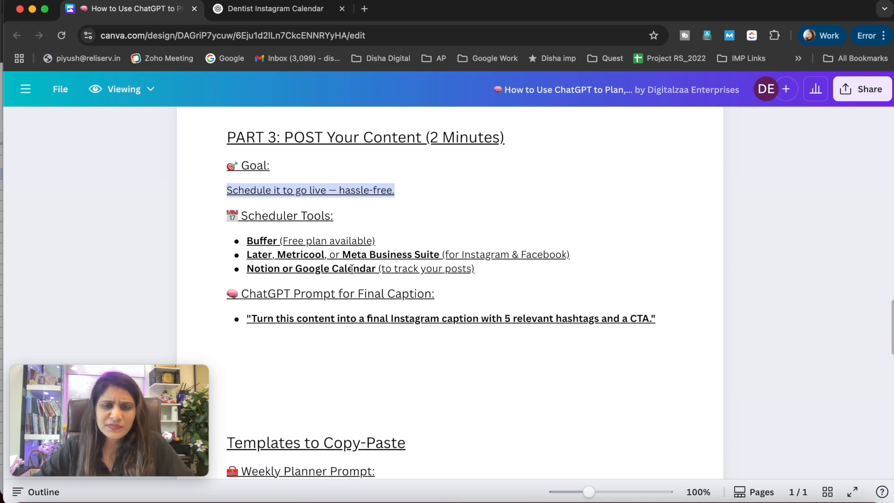
{"action": "mouse_move", "coordinate": [425, 313]}
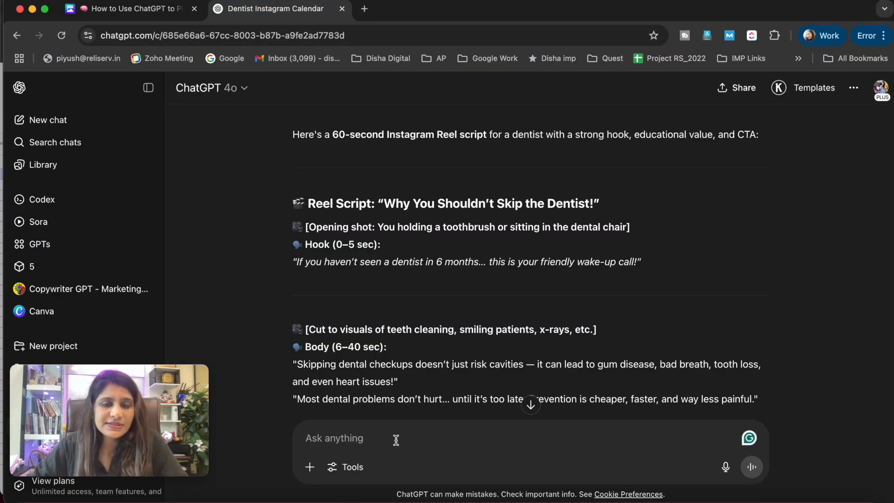
Request a final Instagram caption with 5 hashtags and a CTA, and read the booking call-to-action reply.
{"action": "type", "text": "\"Turn this content into a final Instagram caption with 5 relevant hashtags and a CTA.\""}
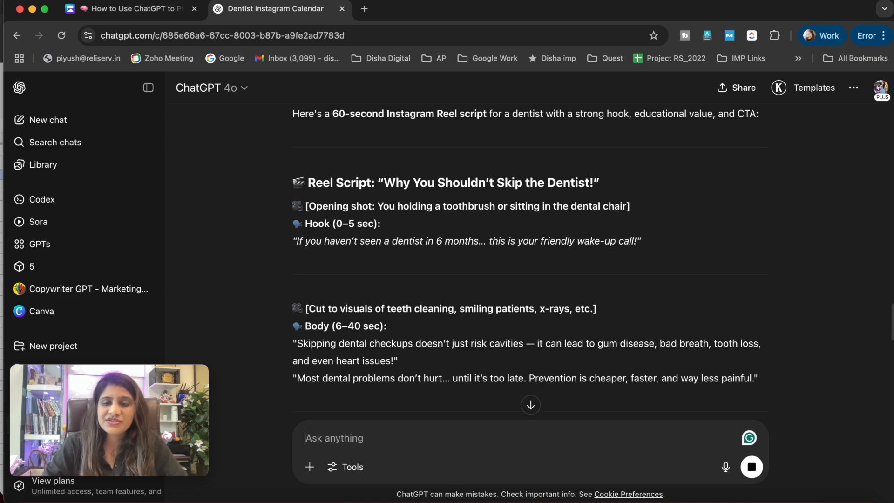
{"action": "scroll", "scroll_direction": "down", "scroll_amount": 3}
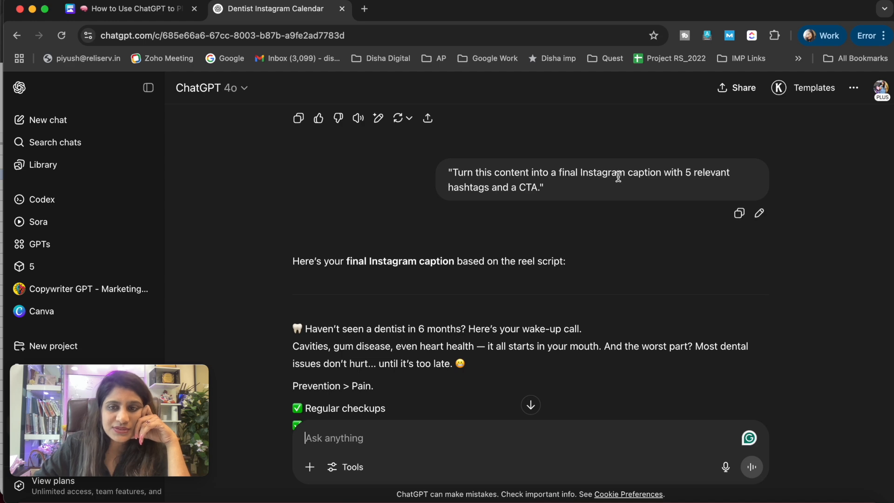
{"action": "scroll", "scroll_direction": "down", "scroll_amount": 3}
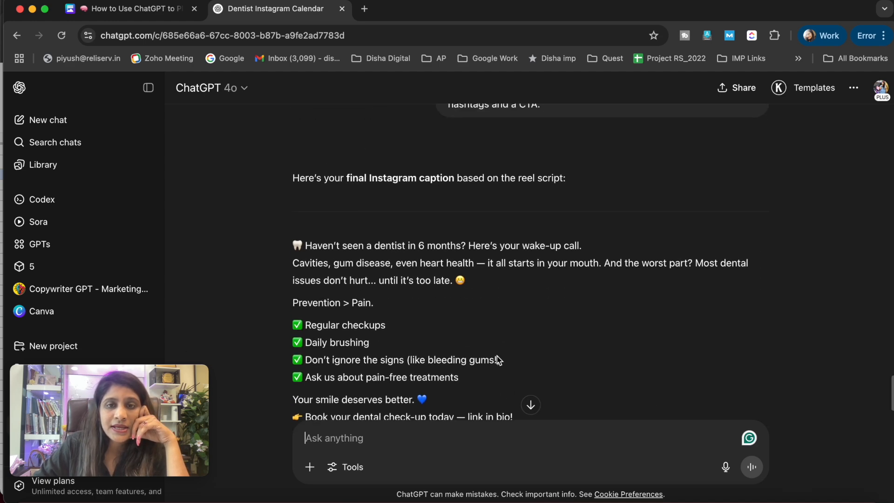
{"action": "scroll", "scroll_direction": "down", "scroll_amount": 3}
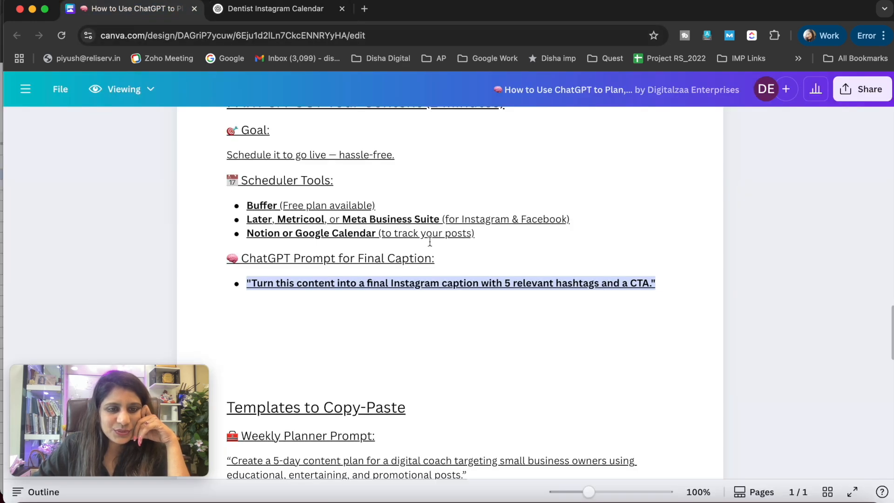
Scroll to Templates to Copy-Paste and blank out 'digital coach' in the Weekly Planner prompt.
{"action": "scroll", "scroll_direction": "down", "scroll_amount": 3}
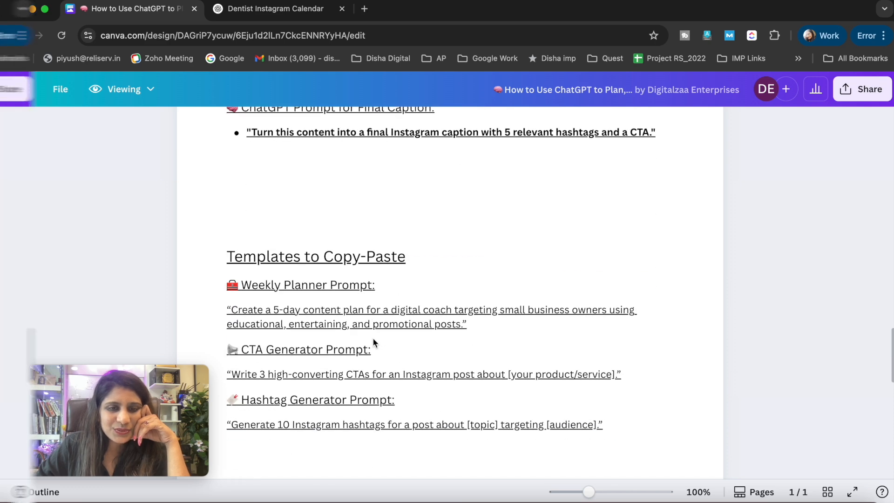
{"action": "scroll", "scroll_direction": "down", "scroll_amount": 3}
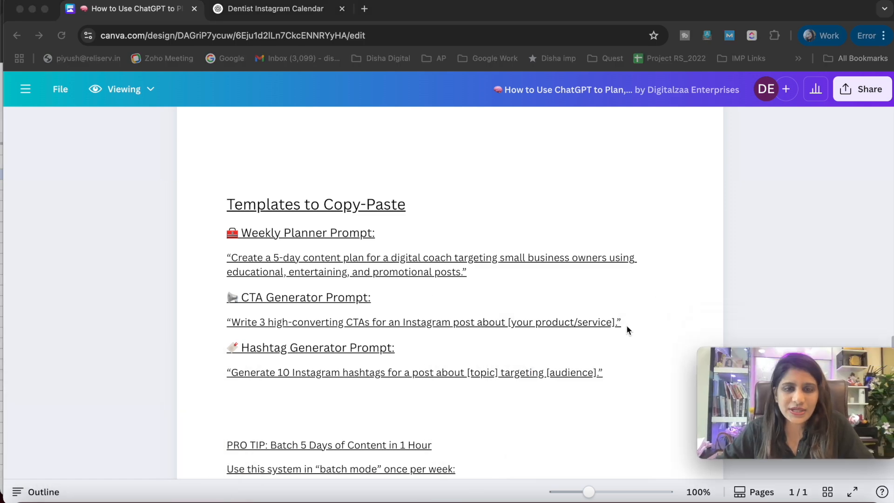
{"action": "scroll", "scroll_direction": "down", "scroll_amount": 3}
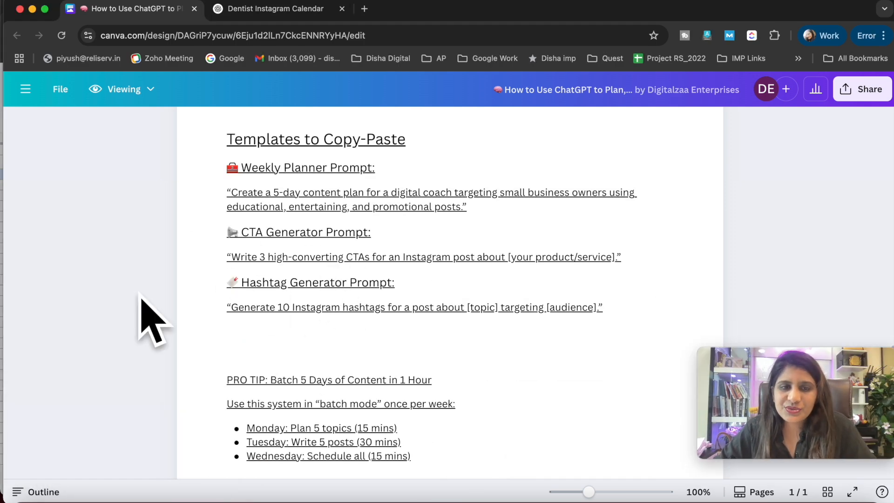
{"action": "mouse_move", "coordinate": [314, 197]}
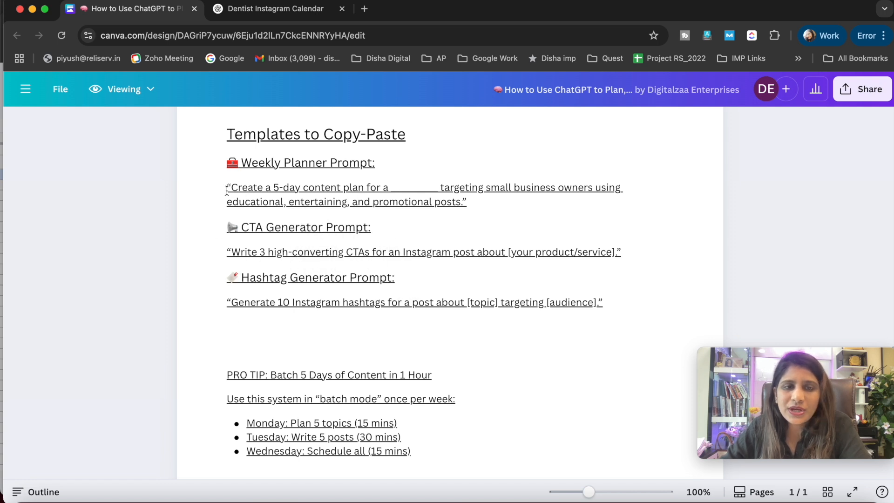
{"action": "left_click_drag", "start_coordinate": [227, 187], "coordinate": [390, 187]}
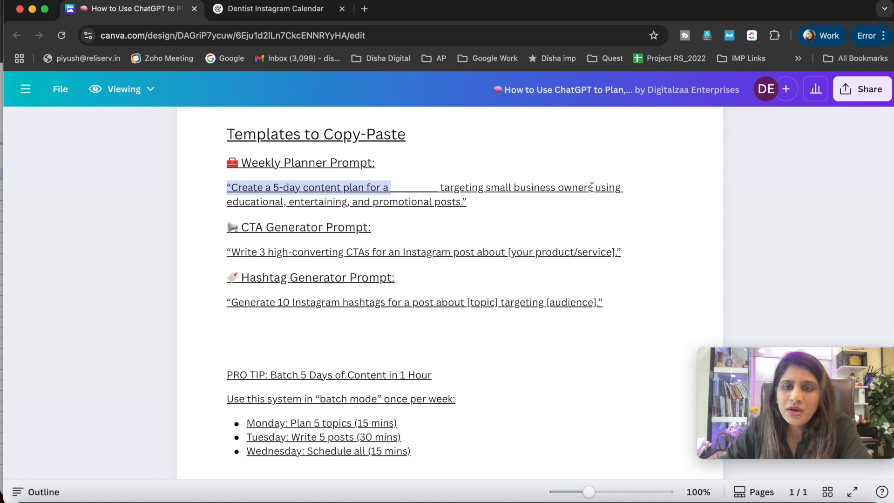
Highlight the prompt's audience and full Weekly Planner text, then review the CTA, hashtag prompts and batching tip.
{"action": "left_click_drag", "start_coordinate": [484, 187], "coordinate": [593, 187]}
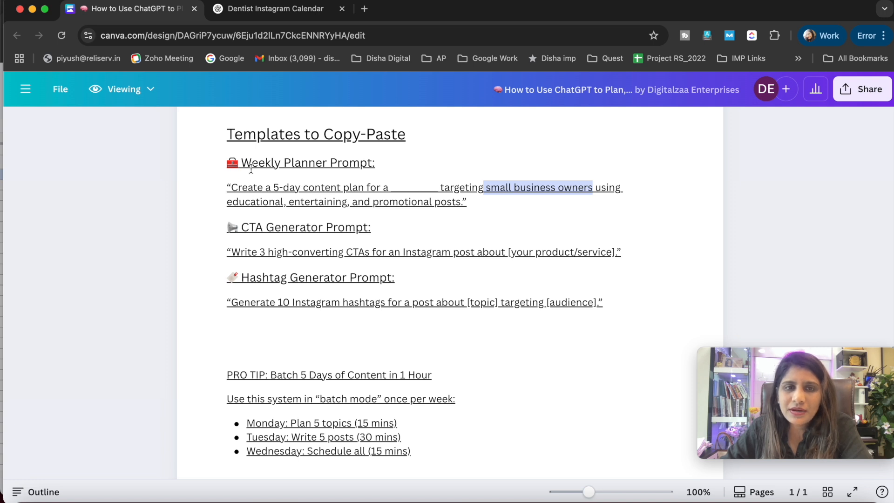
{"action": "left_click_drag", "start_coordinate": [241, 162], "coordinate": [466, 202]}
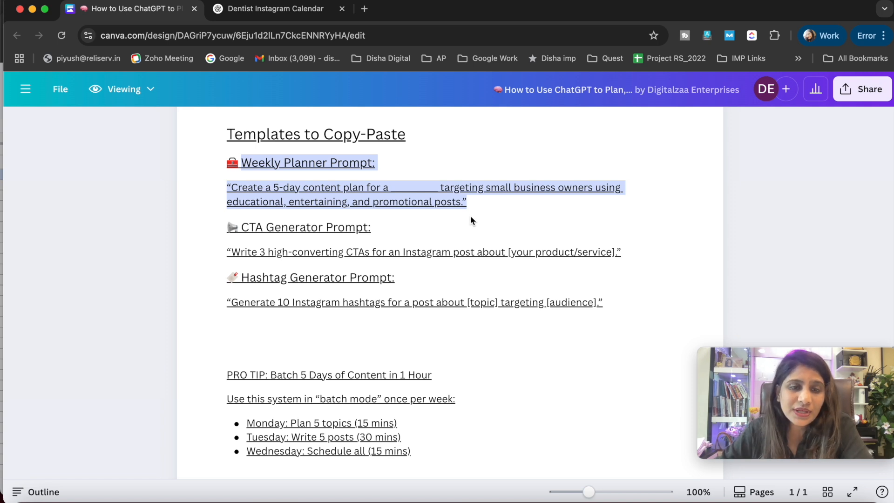
{"action": "scroll", "scroll_direction": "down", "scroll_amount": 3}
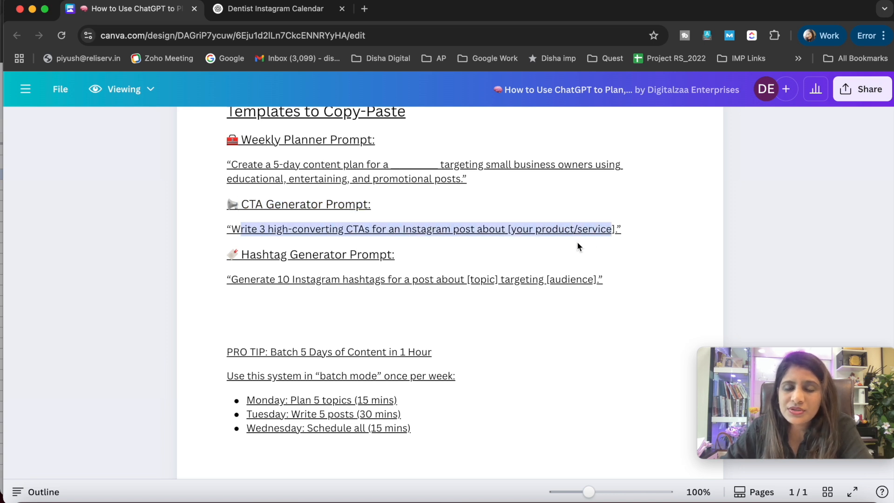
{"action": "scroll", "scroll_direction": "down", "scroll_amount": 3}
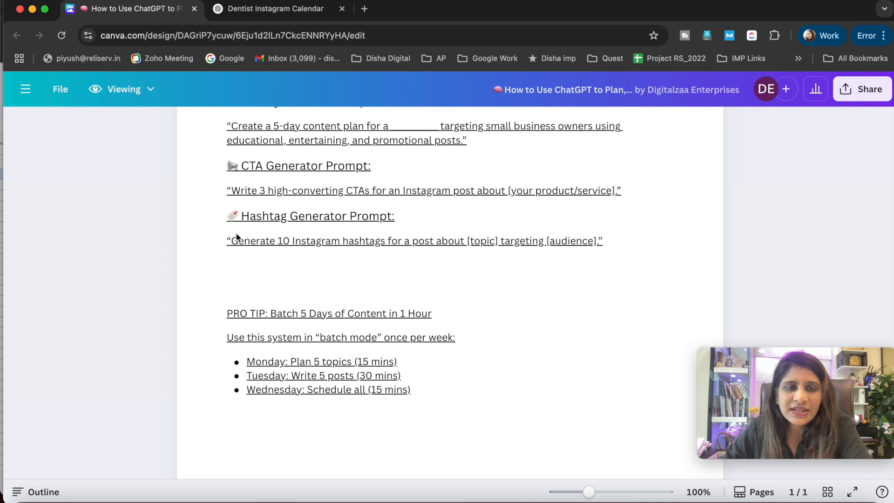
{"action": "mouse_move", "coordinate": [253, 270]}
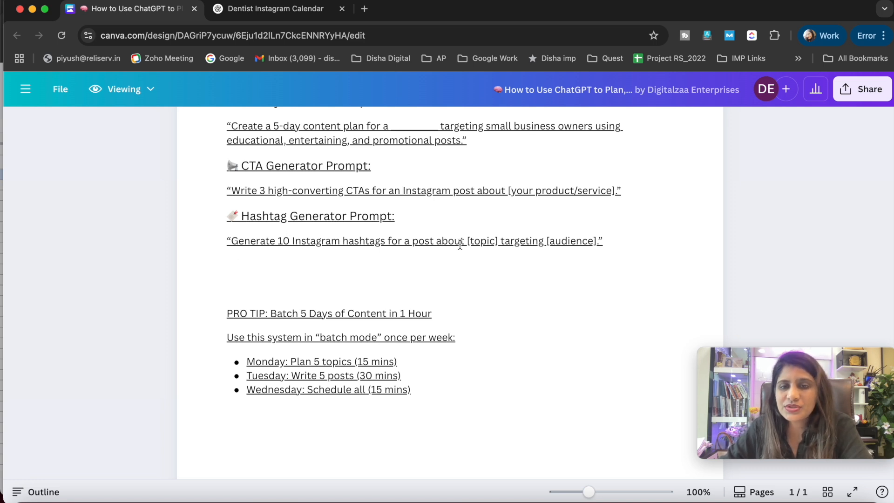
{"action": "mouse_move", "coordinate": [605, 249]}
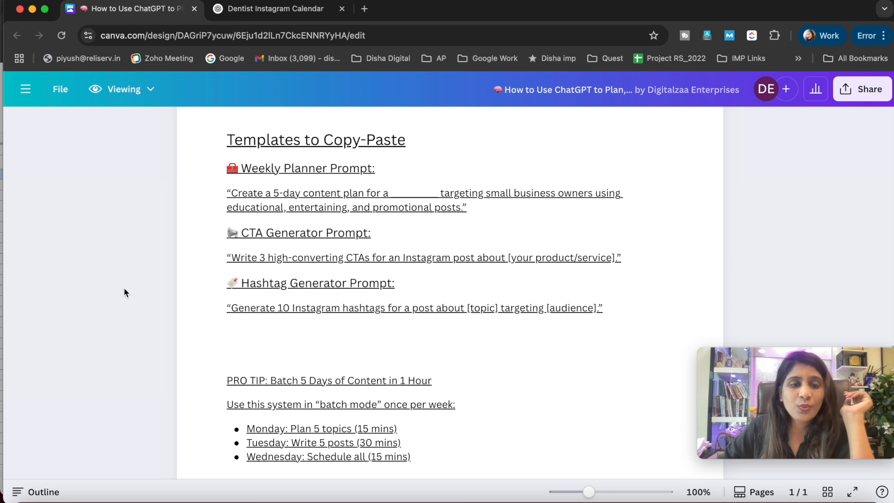
{"action": "scroll", "scroll_direction": "down", "scroll_amount": 3}
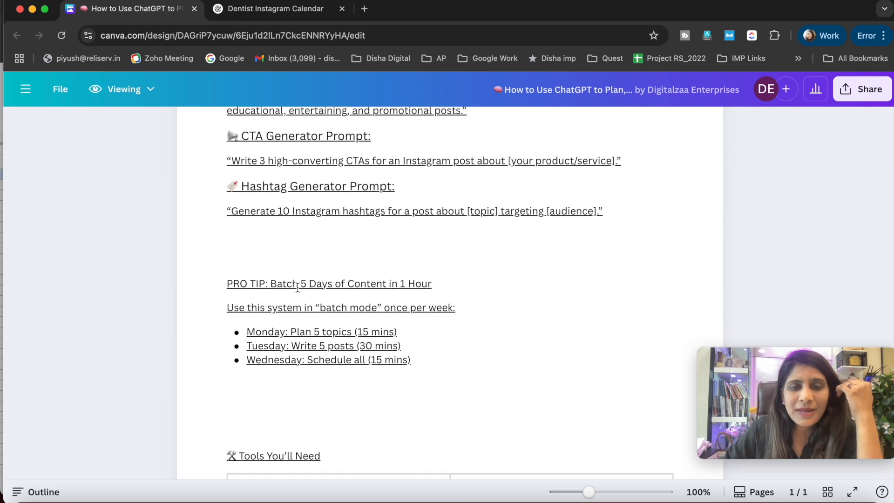
{"action": "left_click_drag", "start_coordinate": [306, 283], "coordinate": [431, 283]}
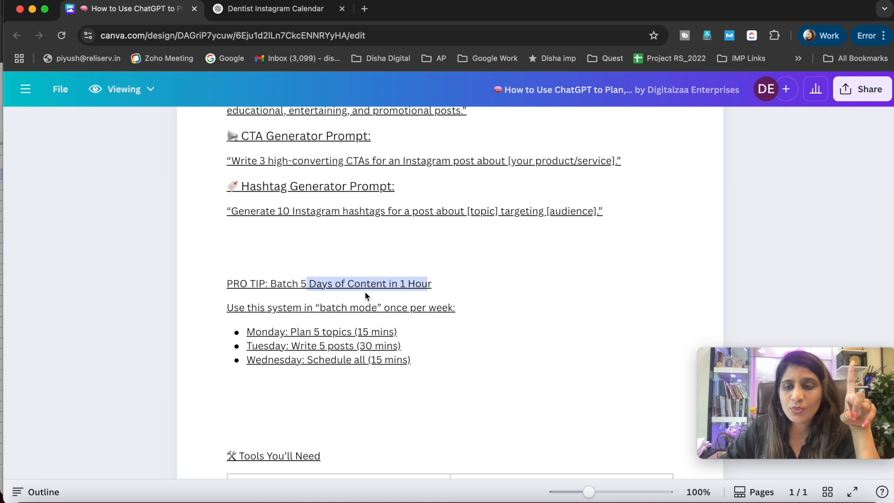
{"action": "mouse_move", "coordinate": [313, 318]}
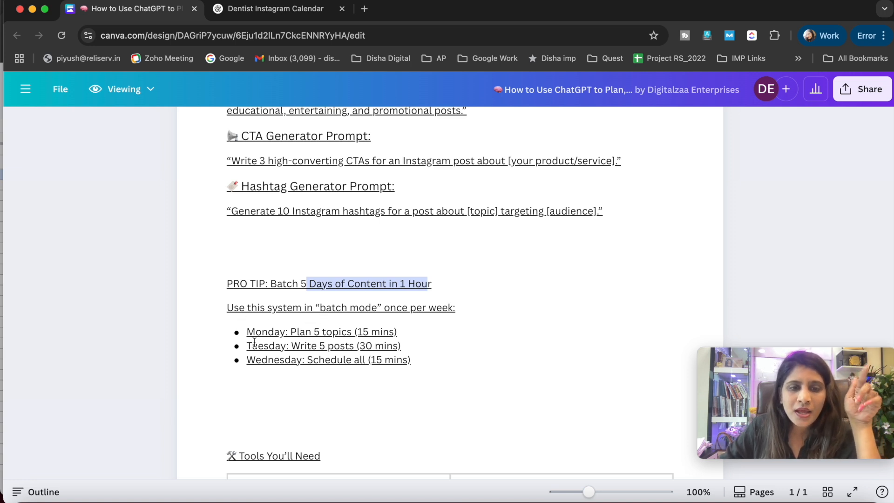
{"action": "scroll", "scroll_direction": "down", "scroll_amount": 3}
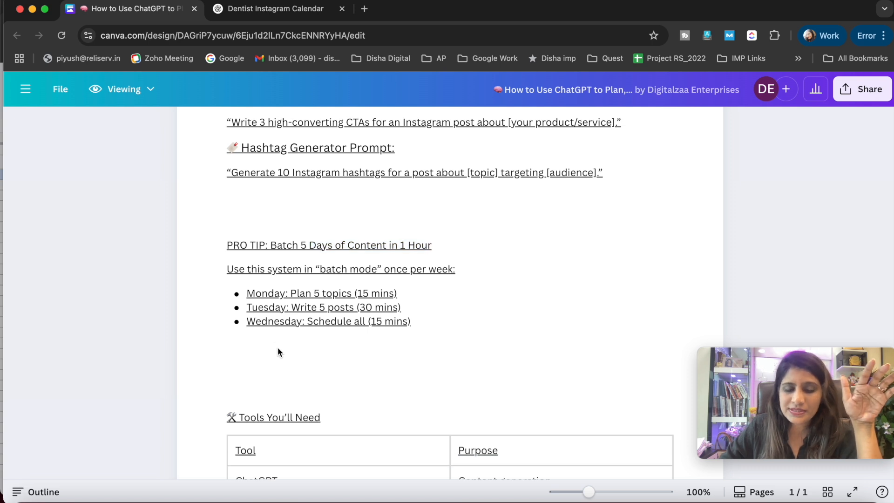
{"action": "mouse_move", "coordinate": [281, 335]}
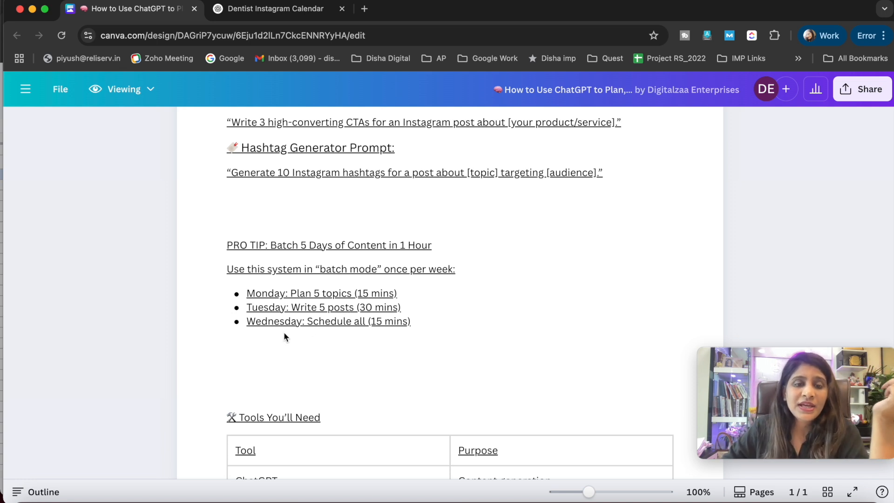
{"action": "scroll", "scroll_direction": "down", "scroll_amount": 3}
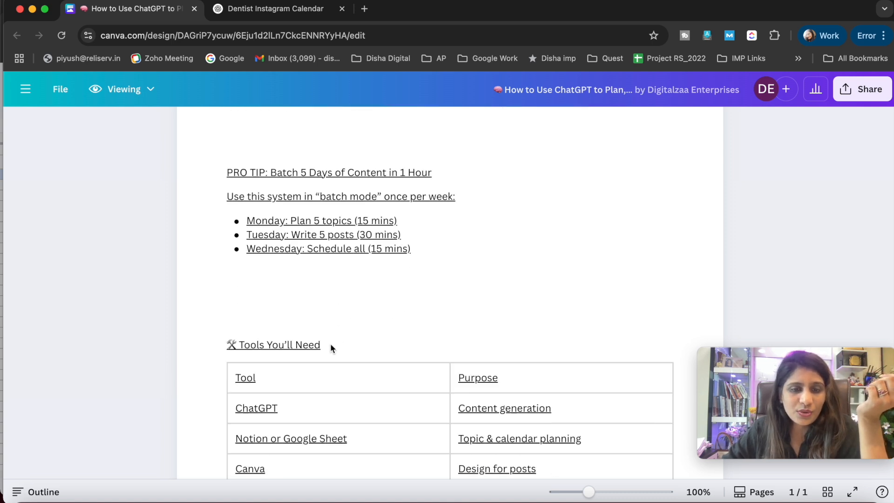
{"action": "scroll", "scroll_direction": "down", "scroll_amount": 3}
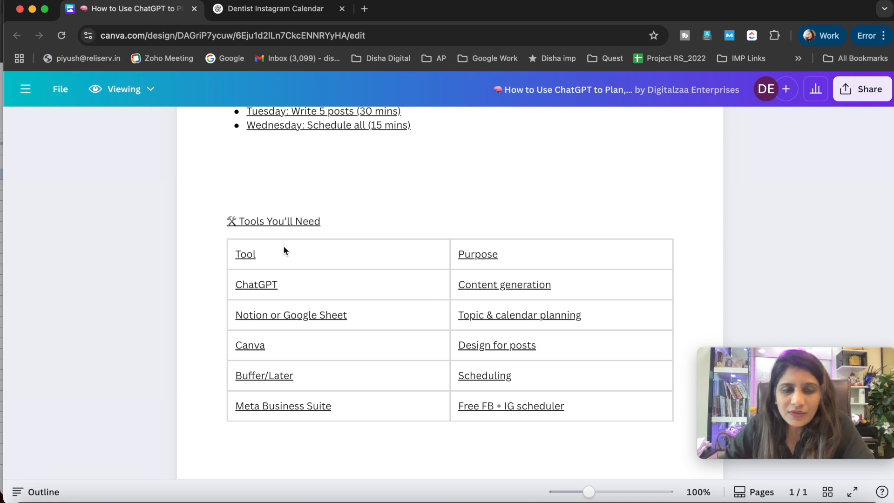
{"action": "scroll", "scroll_direction": "down", "scroll_amount": 3}
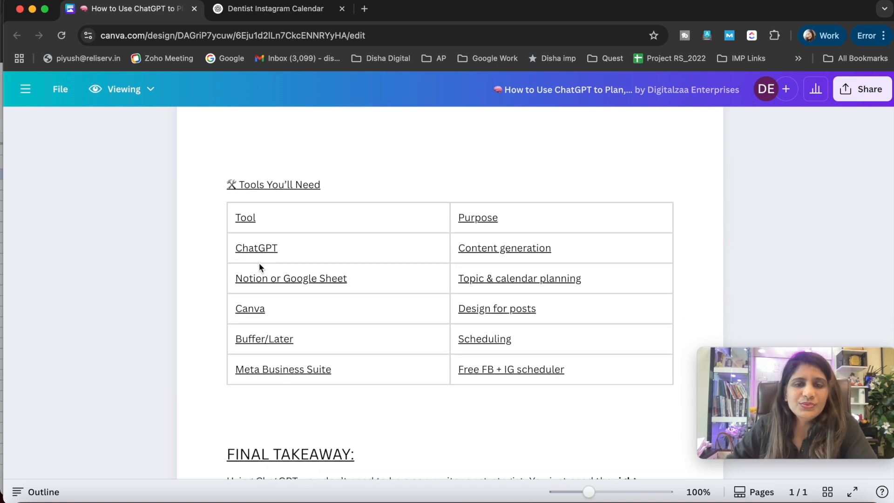
{"action": "scroll", "scroll_direction": "down", "scroll_amount": 3}
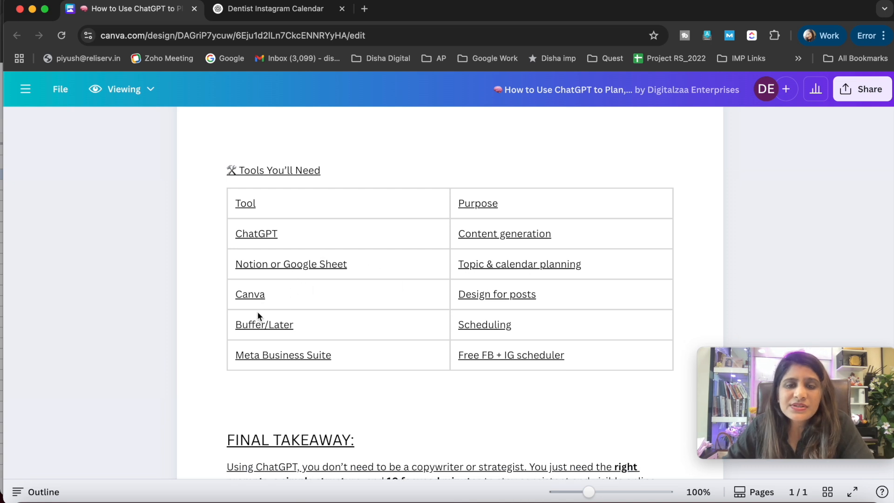
{"action": "mouse_move", "coordinate": [302, 329]}
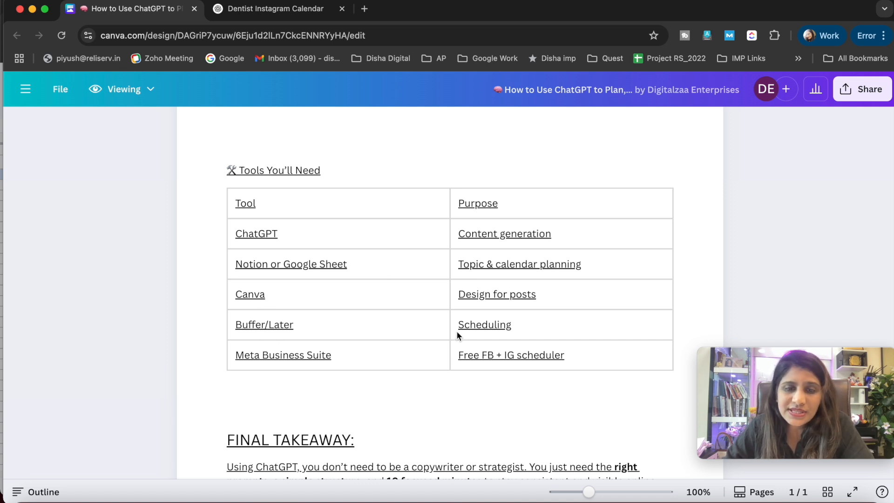
{"action": "scroll", "scroll_direction": "down", "scroll_amount": 3}
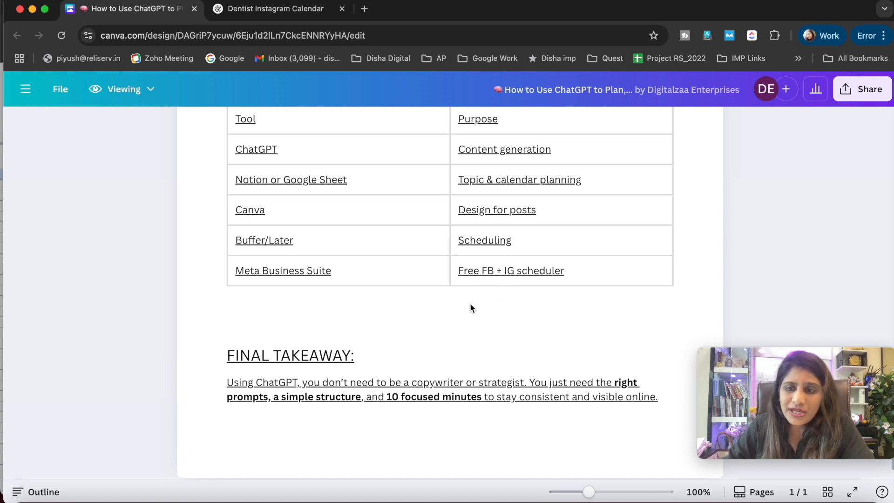
{"action": "scroll", "scroll_direction": "down", "scroll_amount": 3}
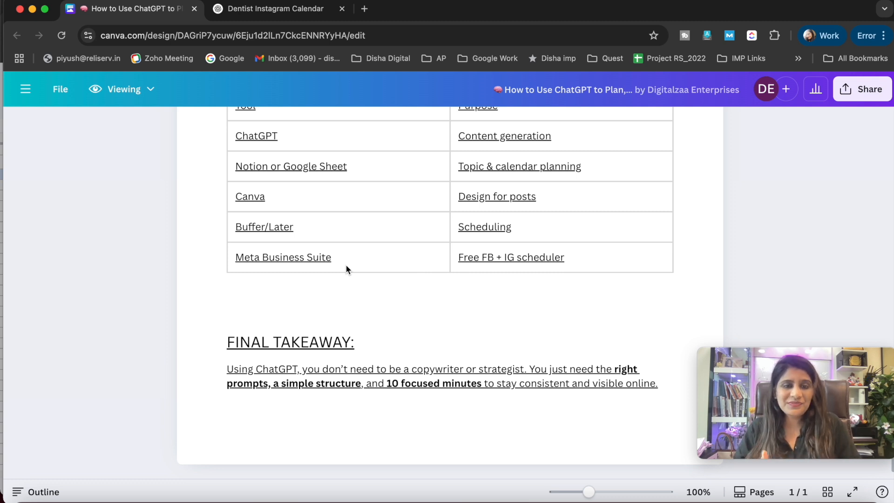
{"action": "mouse_move", "coordinate": [207, 273]}
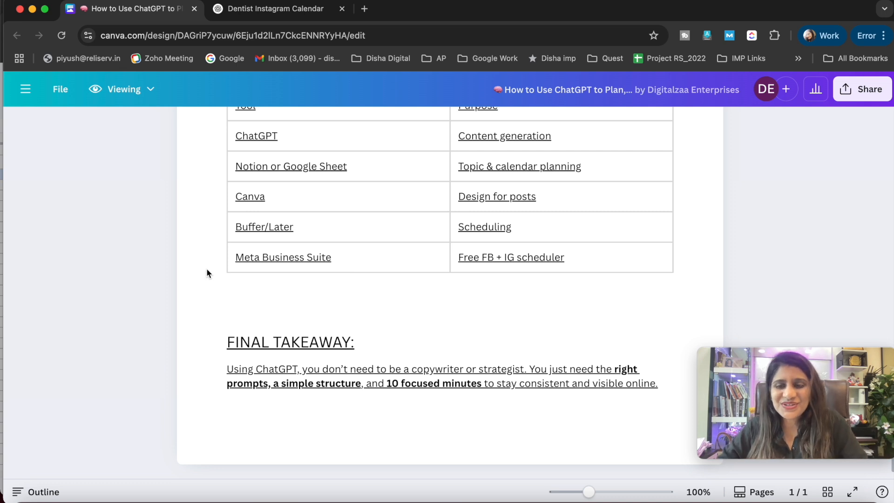